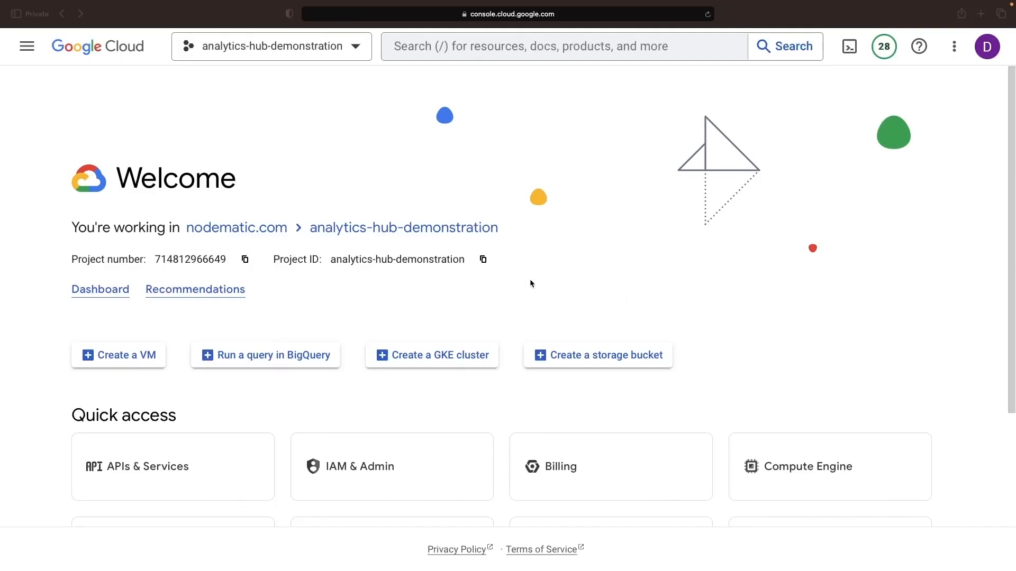
pyautogui.moveTo(195, 118)
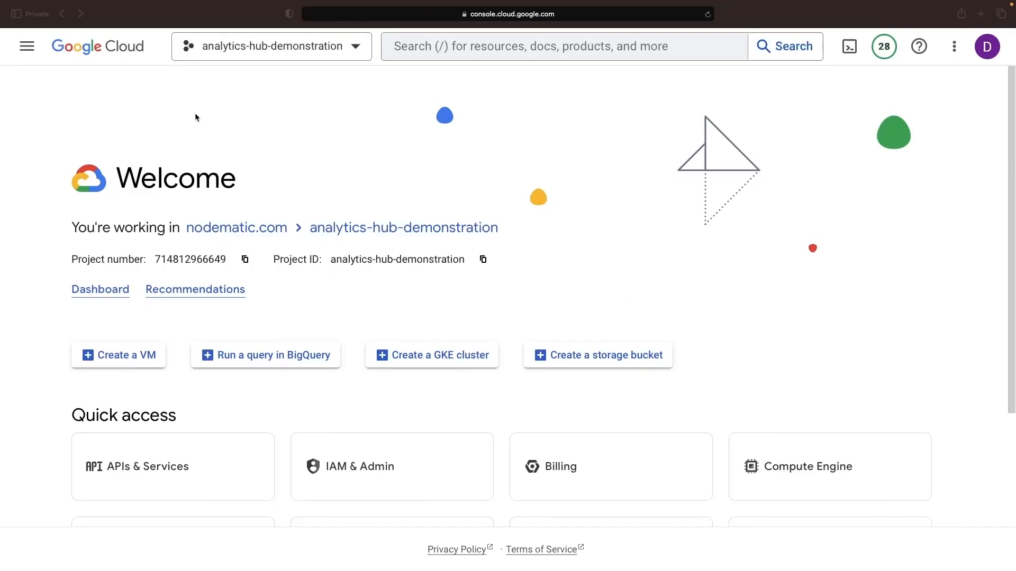
# - Reveal the Cloud products navigation menu with the BigQuery submenu
pyautogui.click(26, 45)
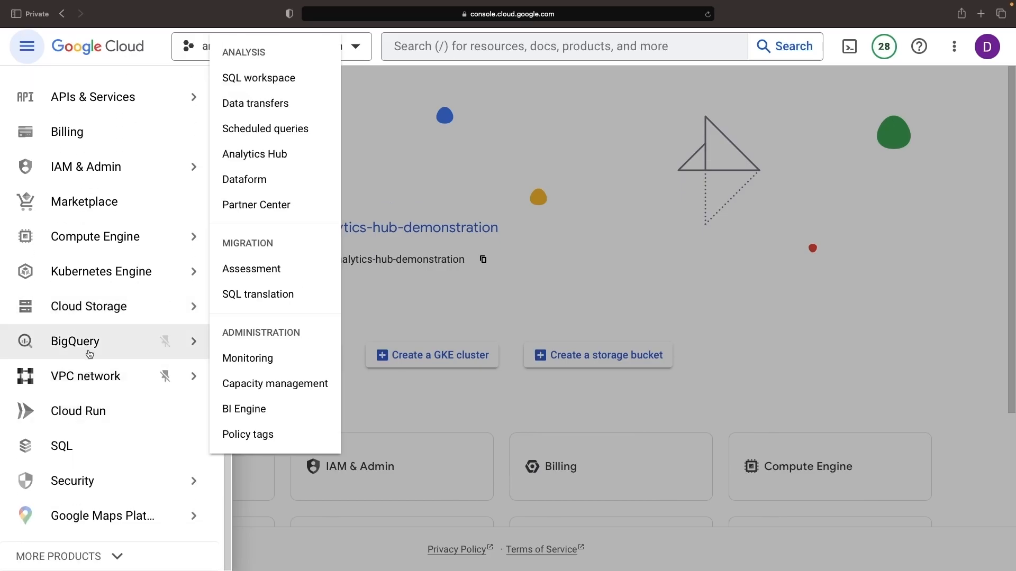
pyautogui.moveTo(258, 78)
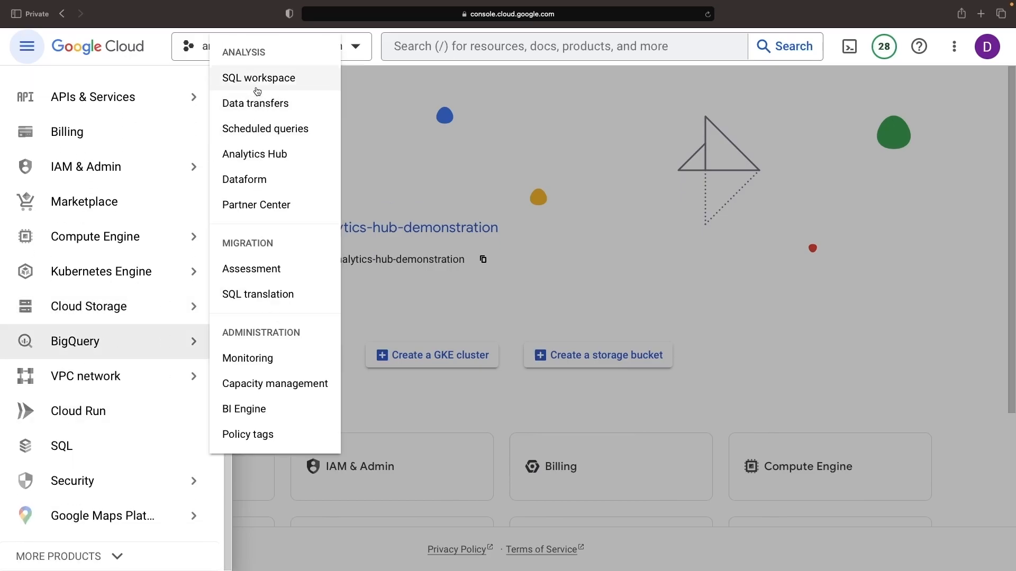
# - Land in the BigQuery SQL workspace with the Explorer panel for analytics-hub-demonstration
pyautogui.click(258, 78)
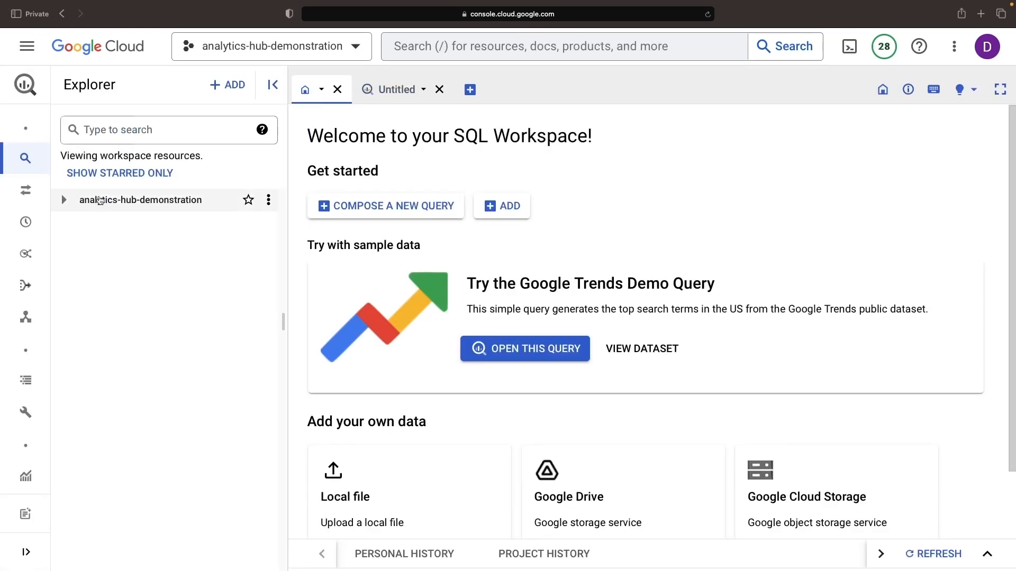
pyautogui.moveTo(89, 247)
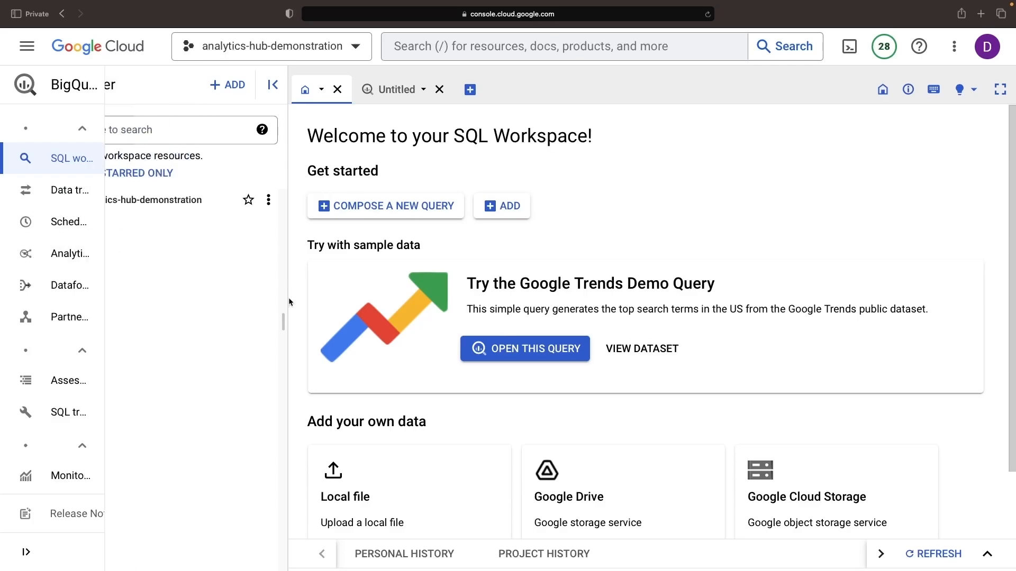
pyautogui.click(272, 85)
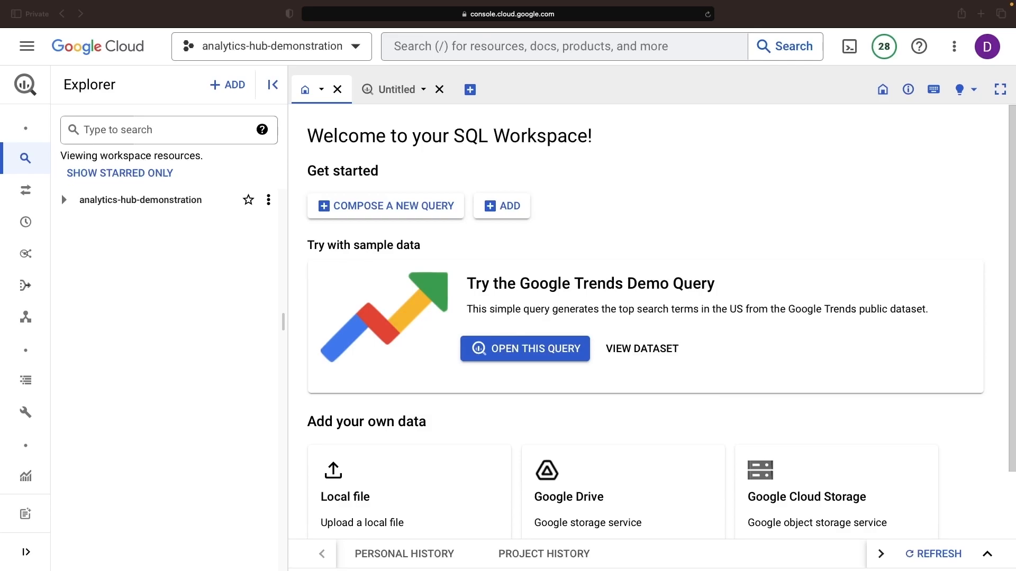
pyautogui.moveTo(91, 255)
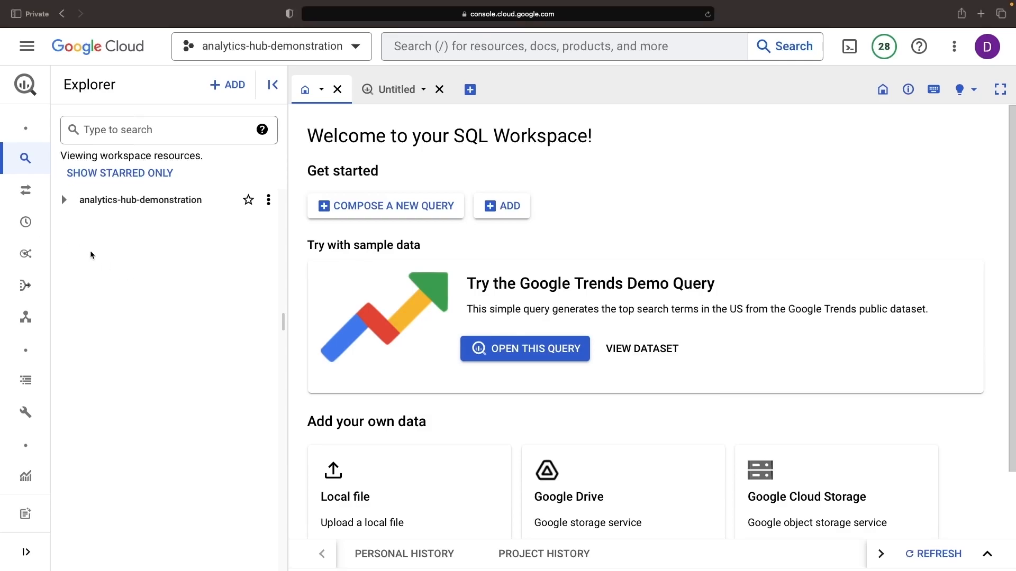
# - Create a dataset with ID 'weather' in the US multi-region
pyautogui.click(64, 200)
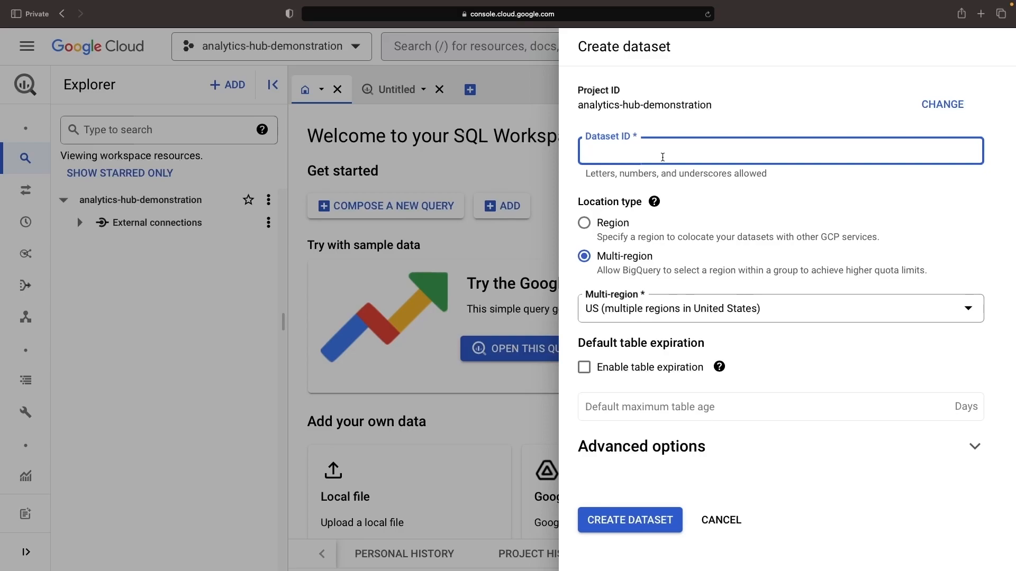
pyautogui.write('weather')
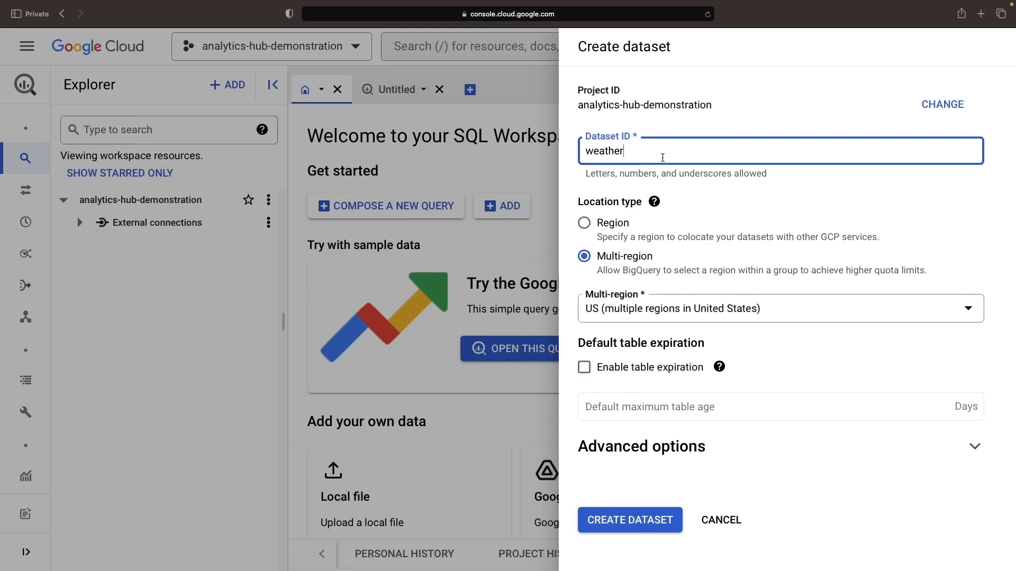
pyautogui.moveTo(645, 425)
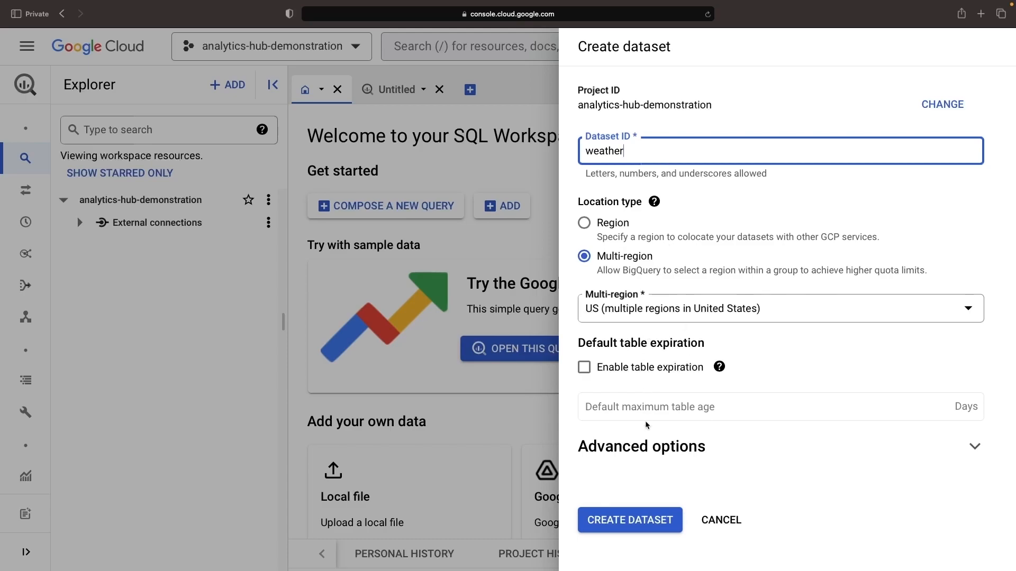
pyautogui.click(628, 520)
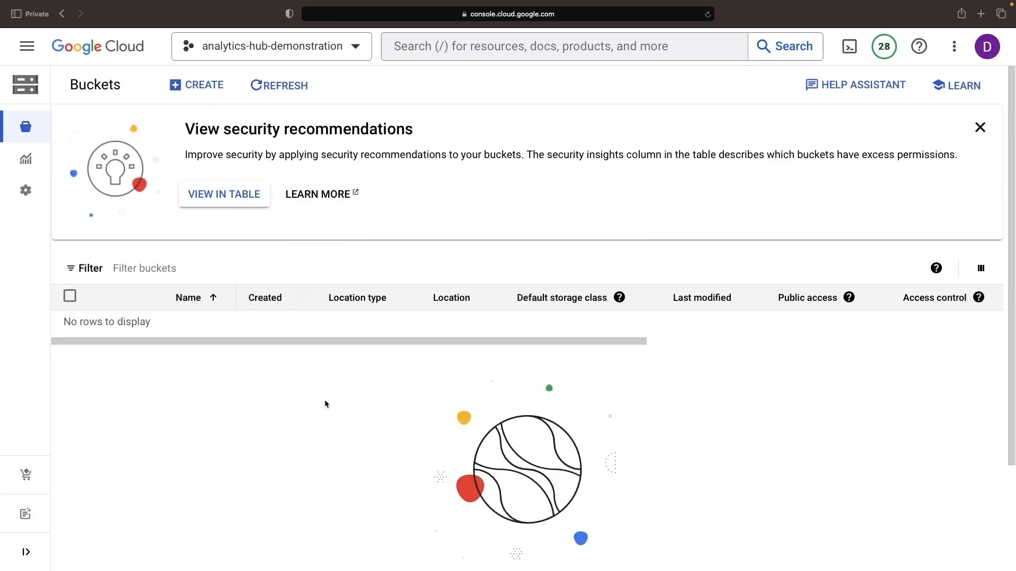
# - Create the weather-humidity-temperature bucket keeping public access prevention, ready for data.csv
pyautogui.click(197, 85)
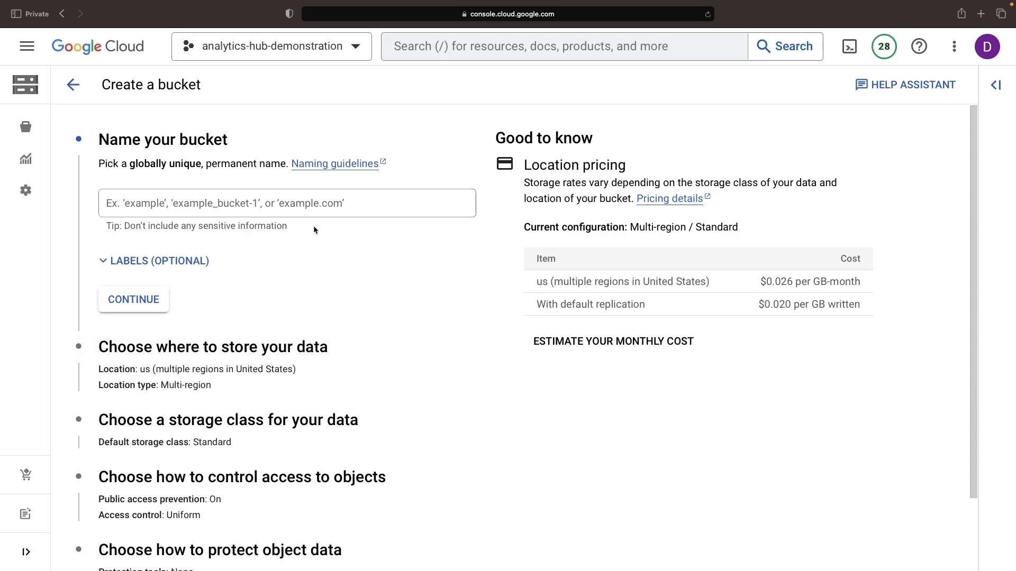
pyautogui.click(287, 203)
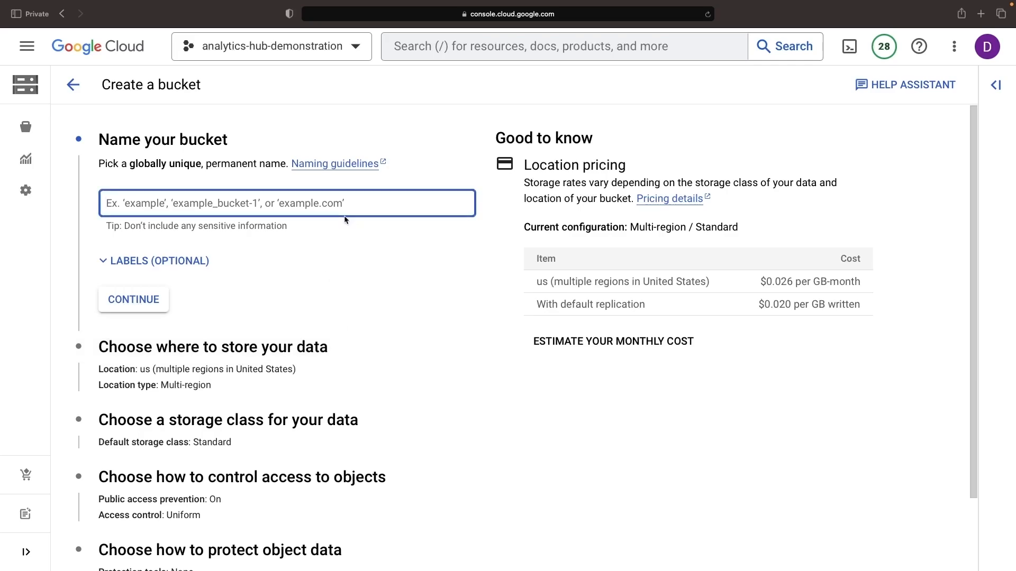
pyautogui.write('weather-humidity-temperature')
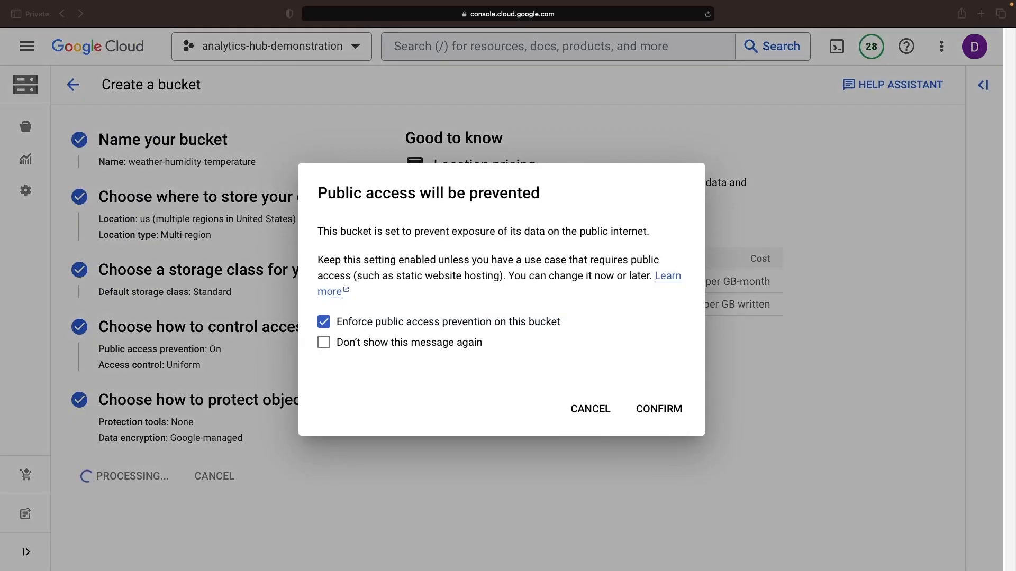
pyautogui.click(658, 408)
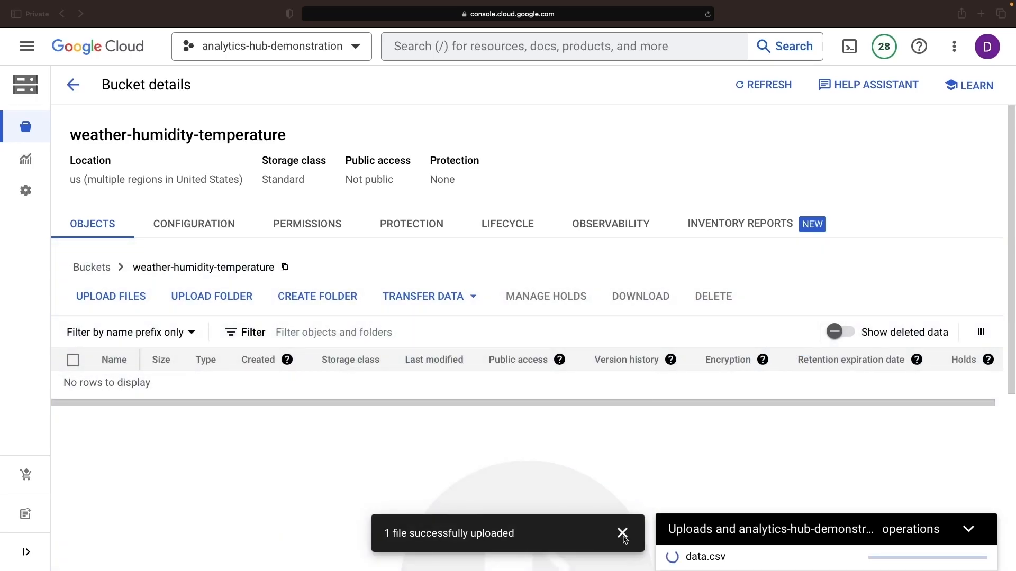
# - Create table temperature-and-humidity in weather from the CSV with auto-detected schema
pyautogui.click(27, 45)
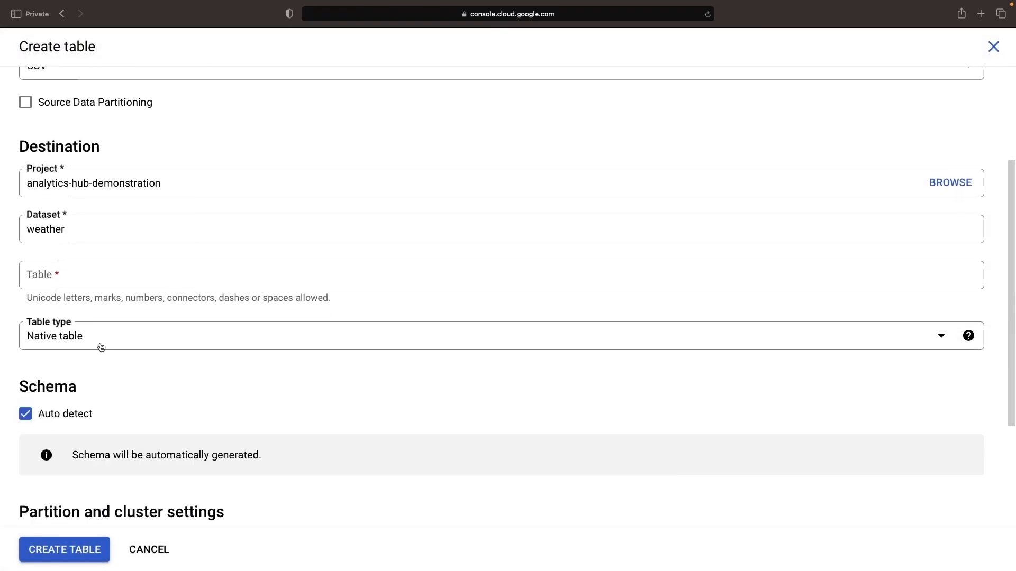
pyautogui.write('temperature-and-humidity')
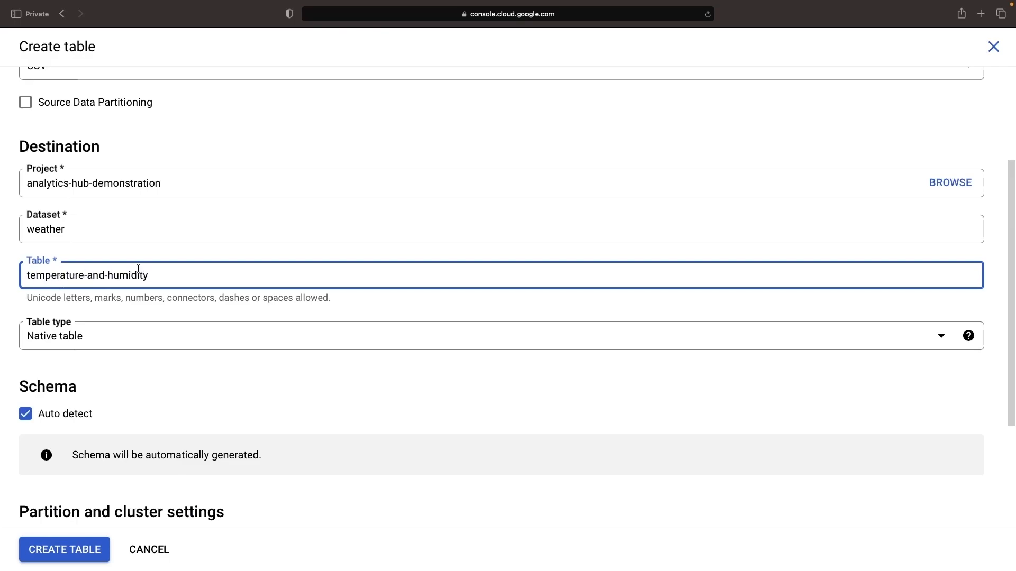
pyautogui.click(65, 549)
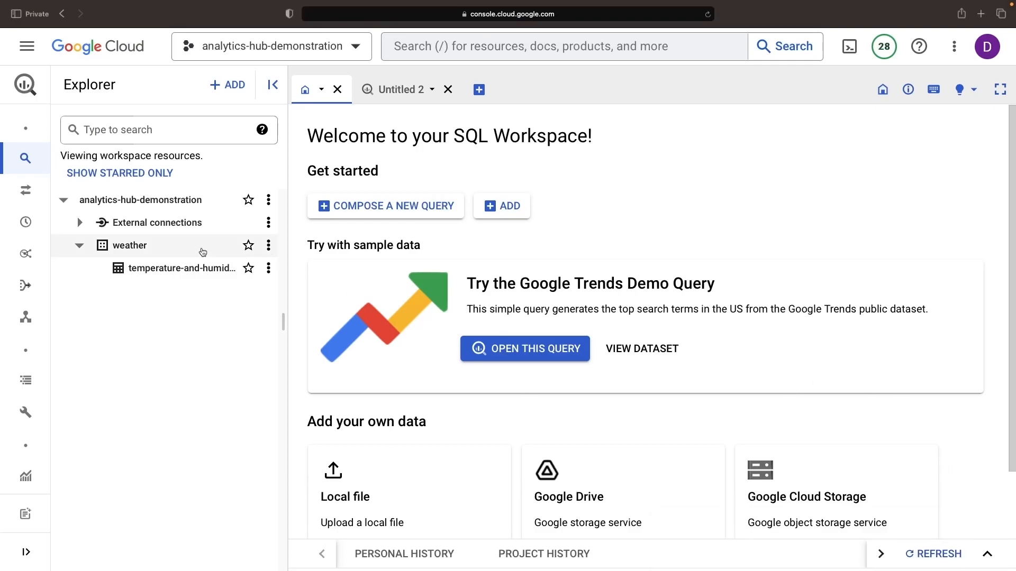
pyautogui.moveTo(156, 334)
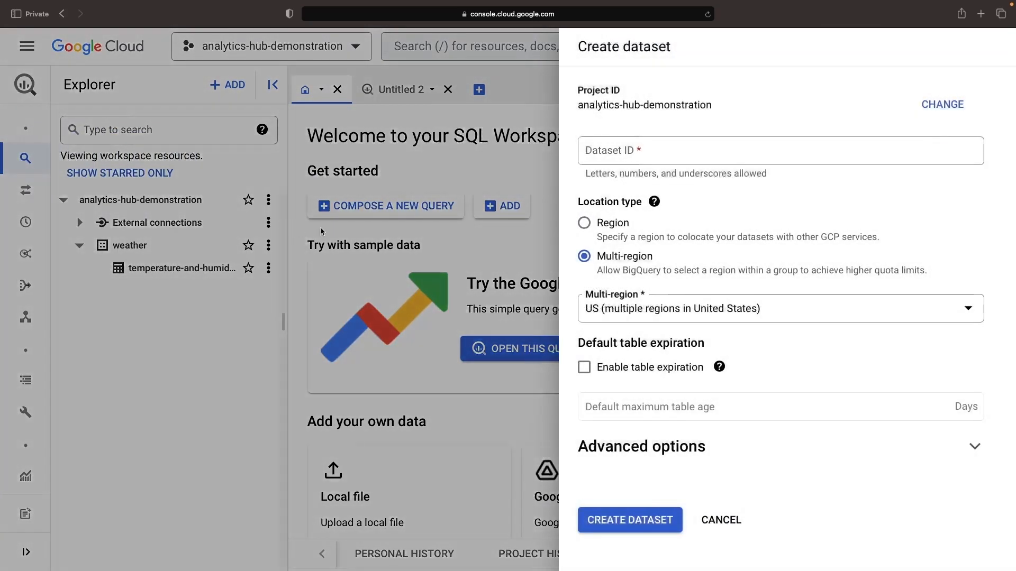
# - Create a second dataset with ID weather_europe
pyautogui.write('weather_europe')
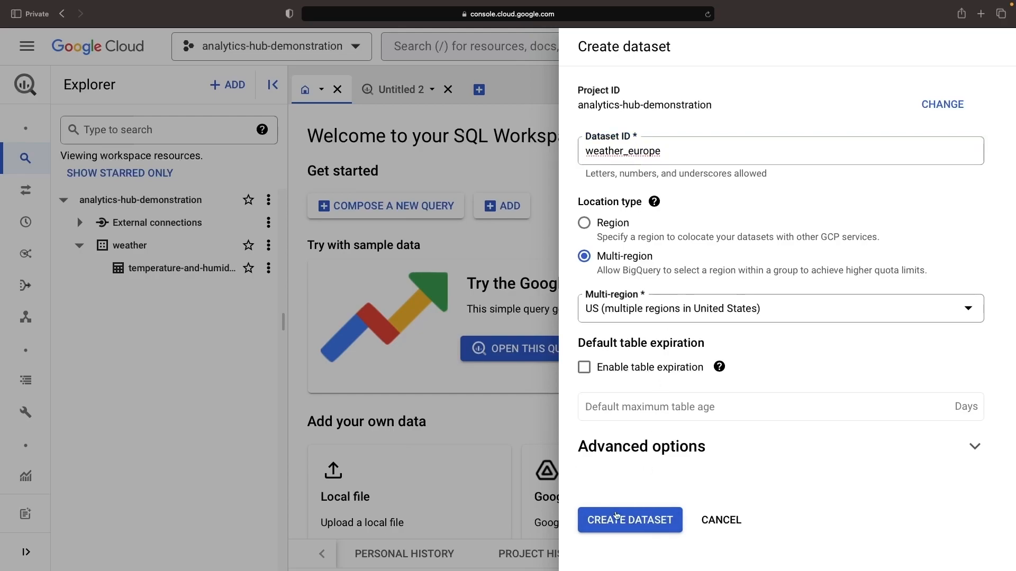
pyautogui.click(628, 520)
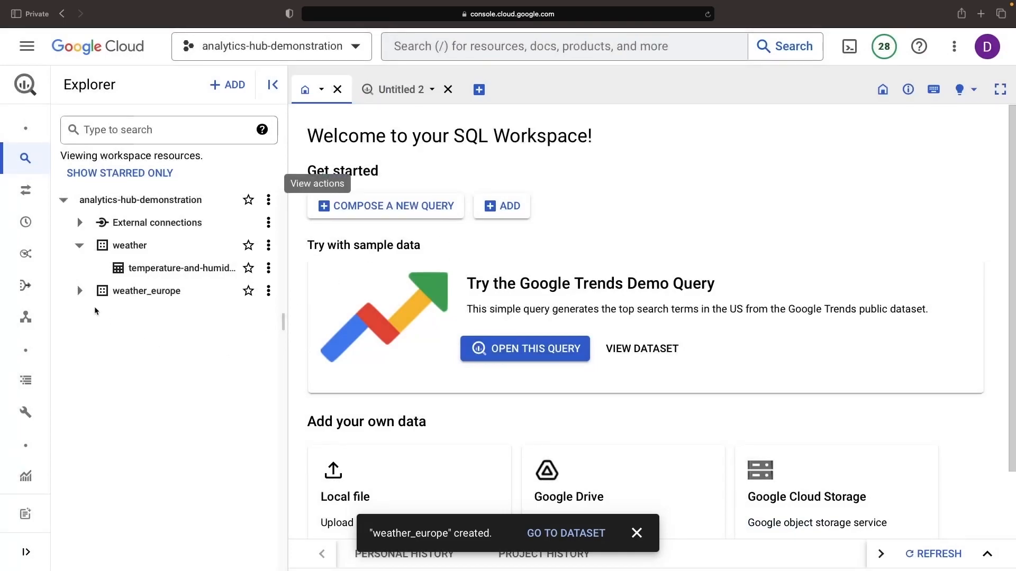
pyautogui.moveTo(181, 268)
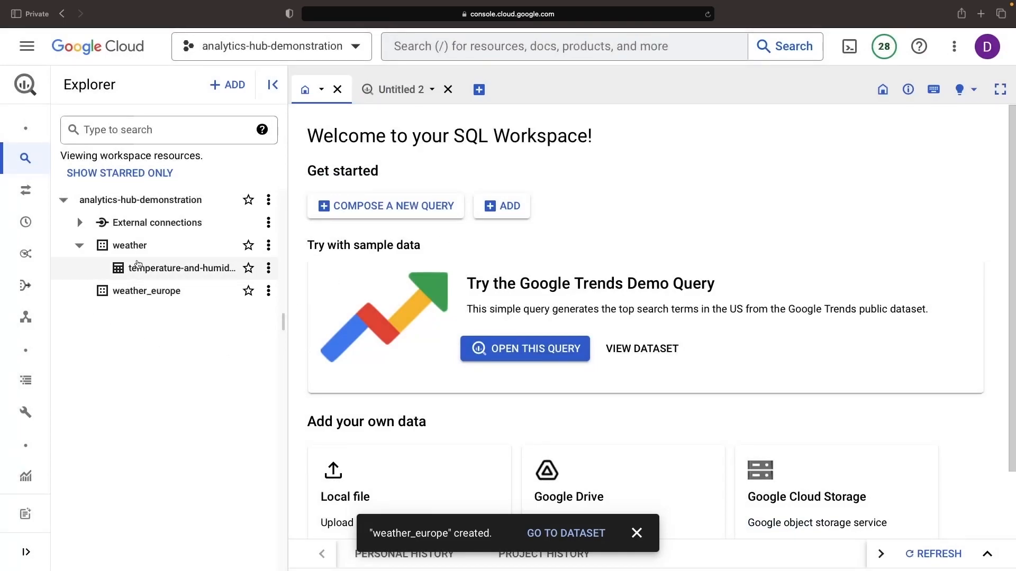
# - Preview the temperature-and-humidity table's rows, then switch to the Europe materialized view draft
pyautogui.click(183, 268)
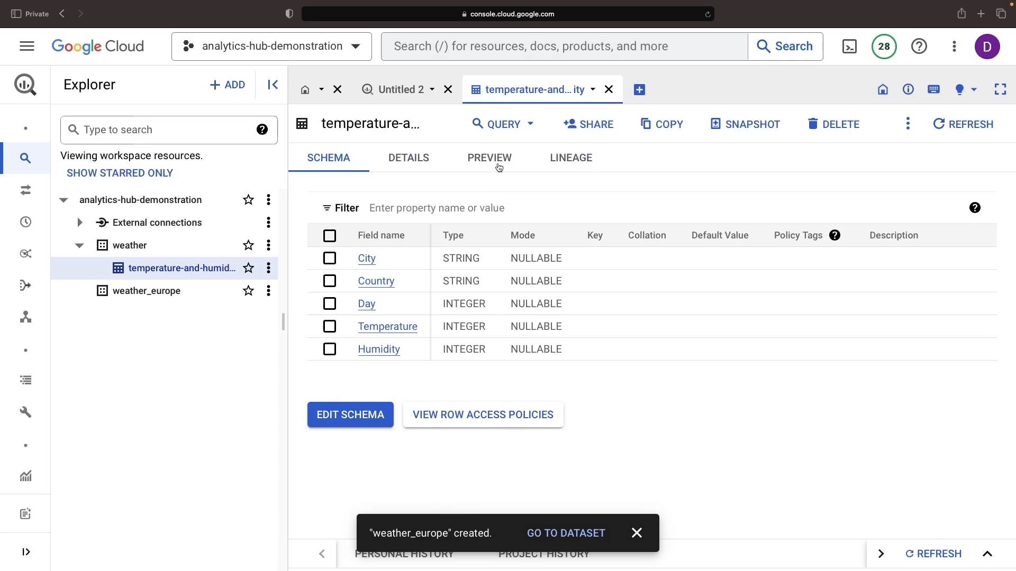
pyautogui.click(488, 157)
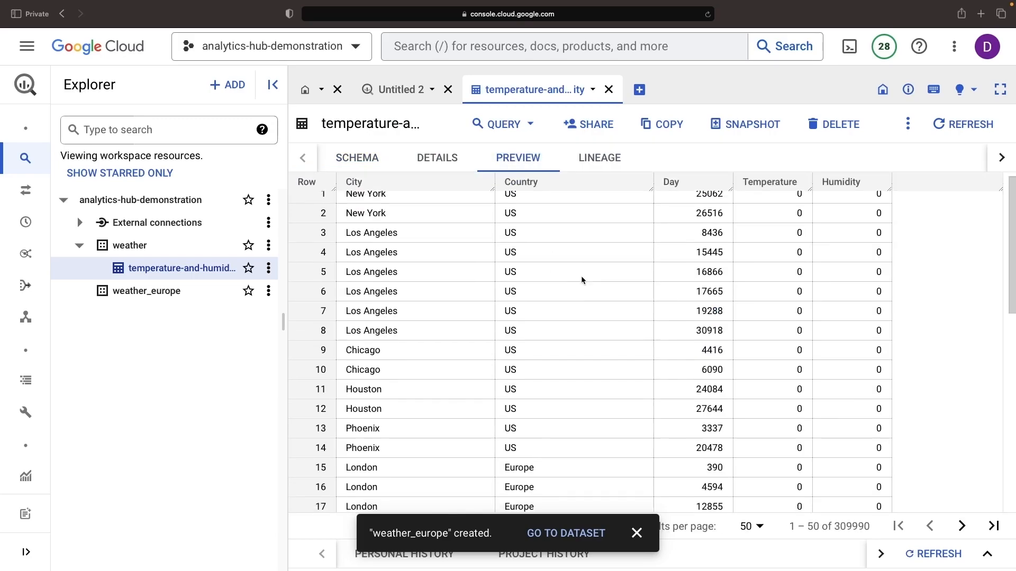
pyautogui.scroll(-3)
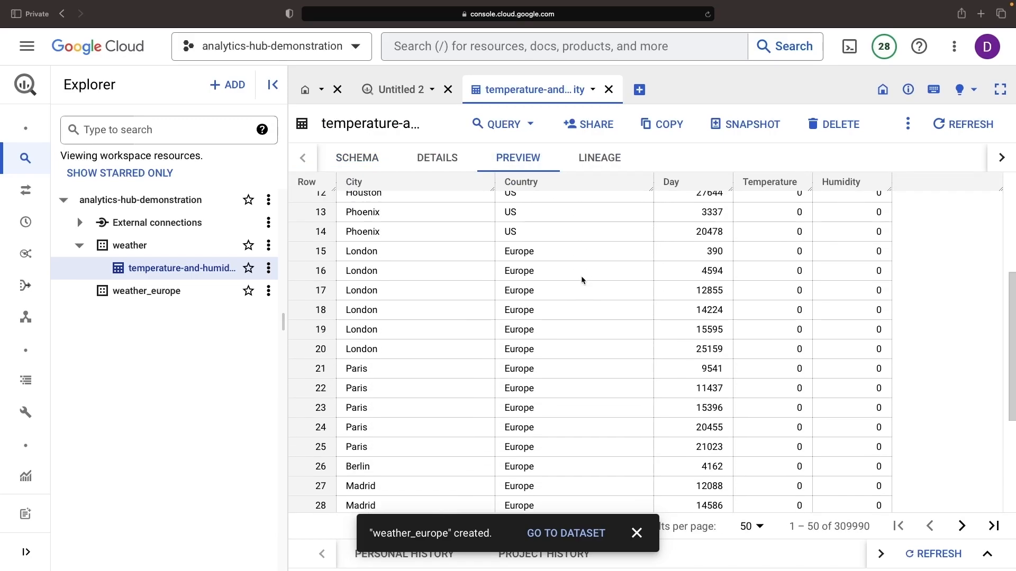
pyautogui.scroll(-3)
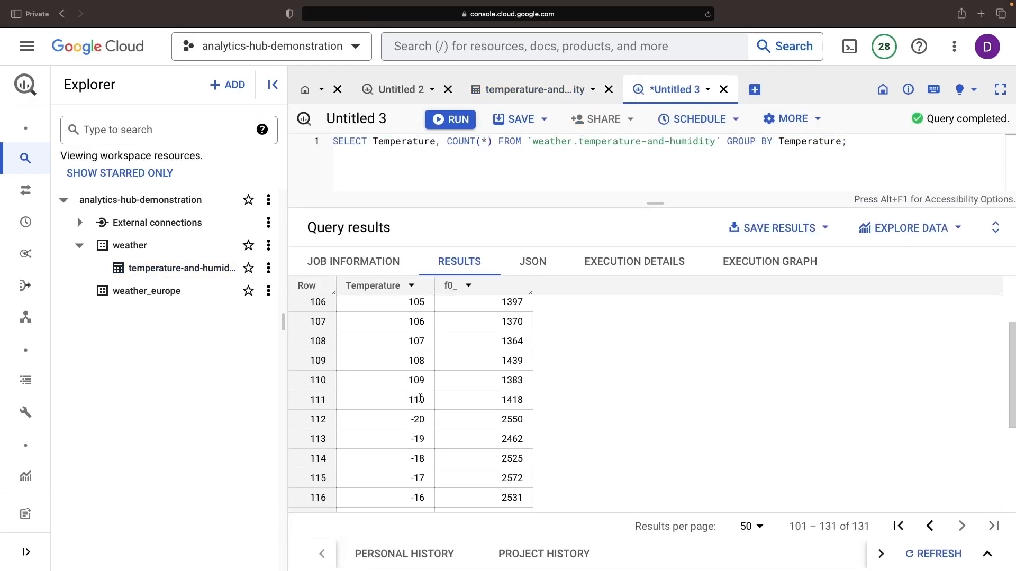
pyautogui.click(898, 526)
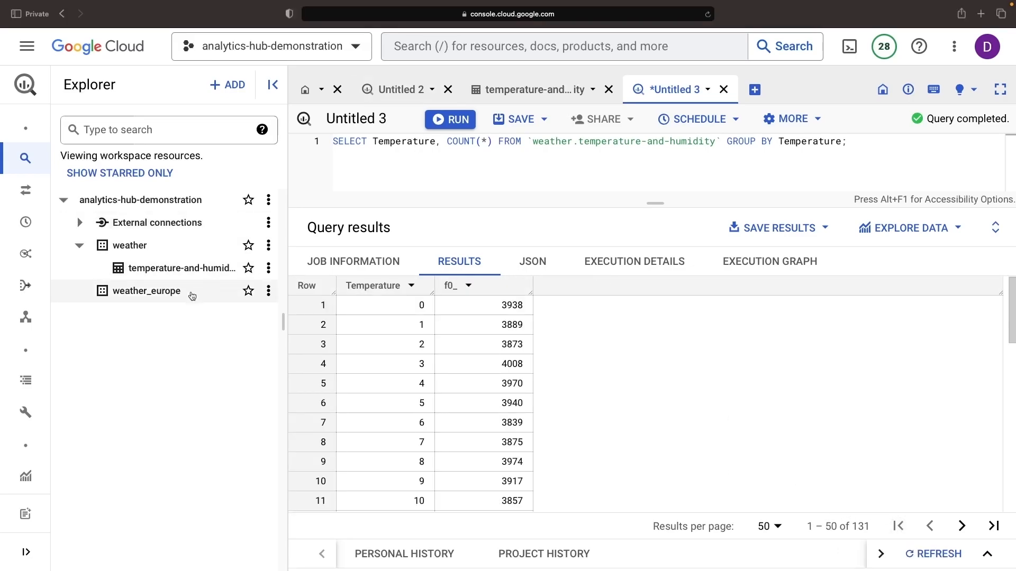
pyautogui.click(396, 89)
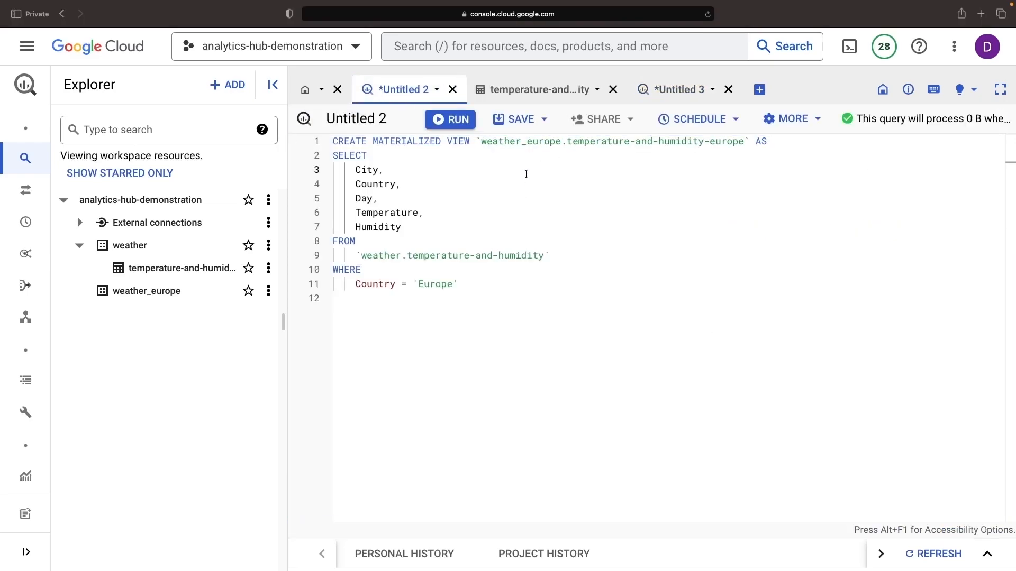
# - Fix the view name, alias Country as Region, and run the CREATE MATERIALIZED VIEW query
pyautogui.doubleClick(726, 141)
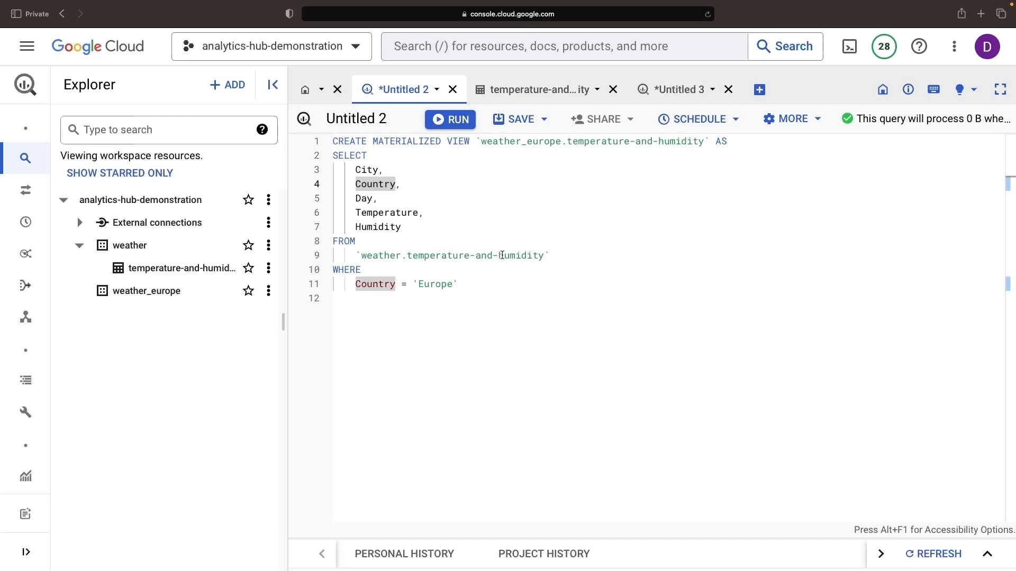
pyautogui.write('as Region')
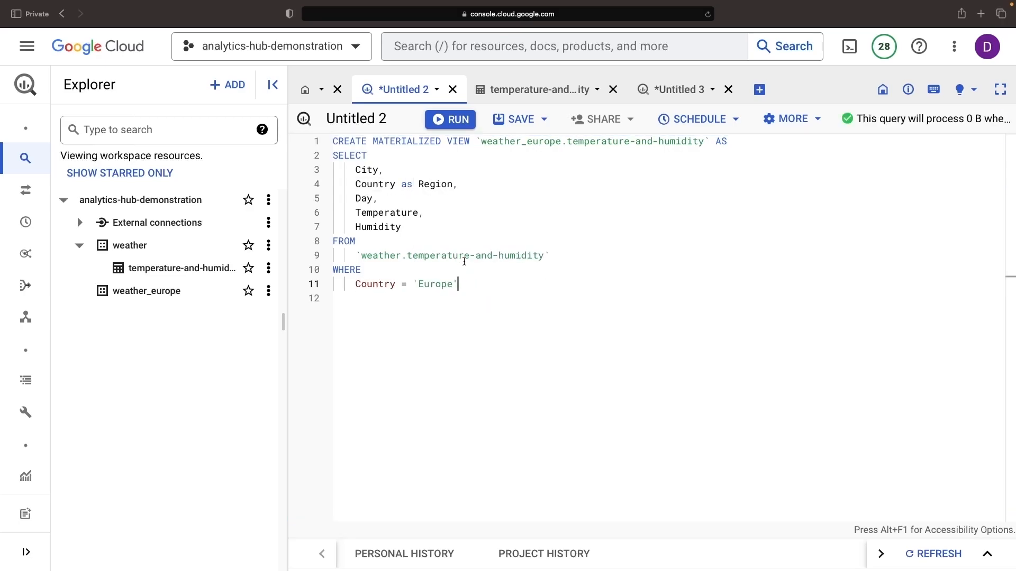
pyautogui.doubleClick(347, 270)
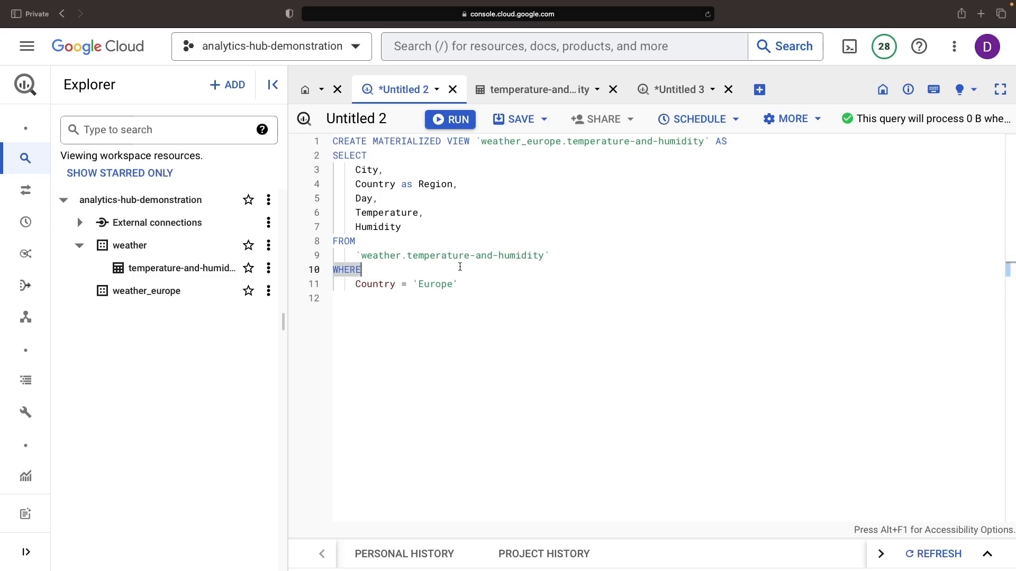
pyautogui.click(449, 119)
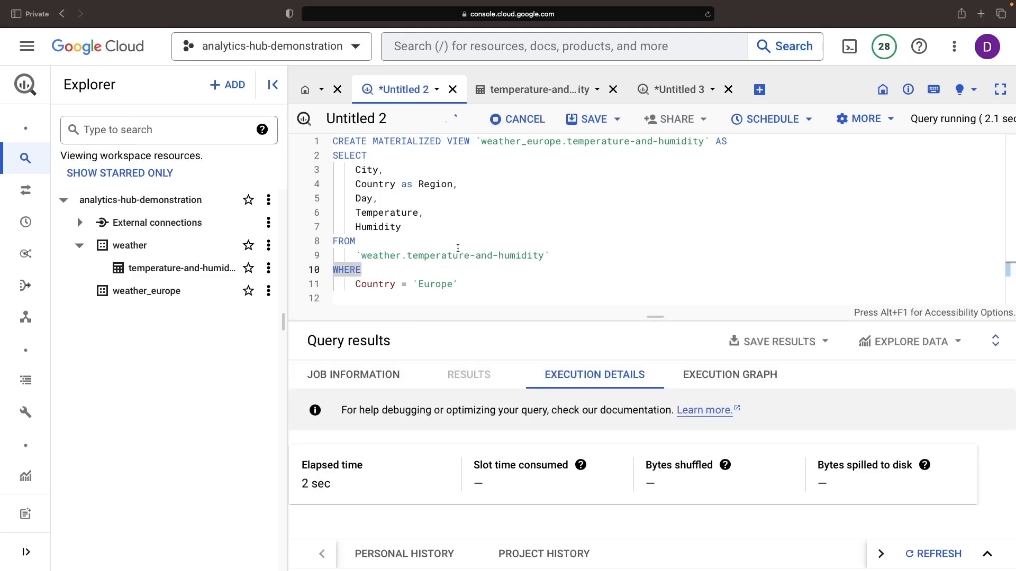
# - Review the new Europe view's details, lineage and five-field schema
pyautogui.click(178, 313)
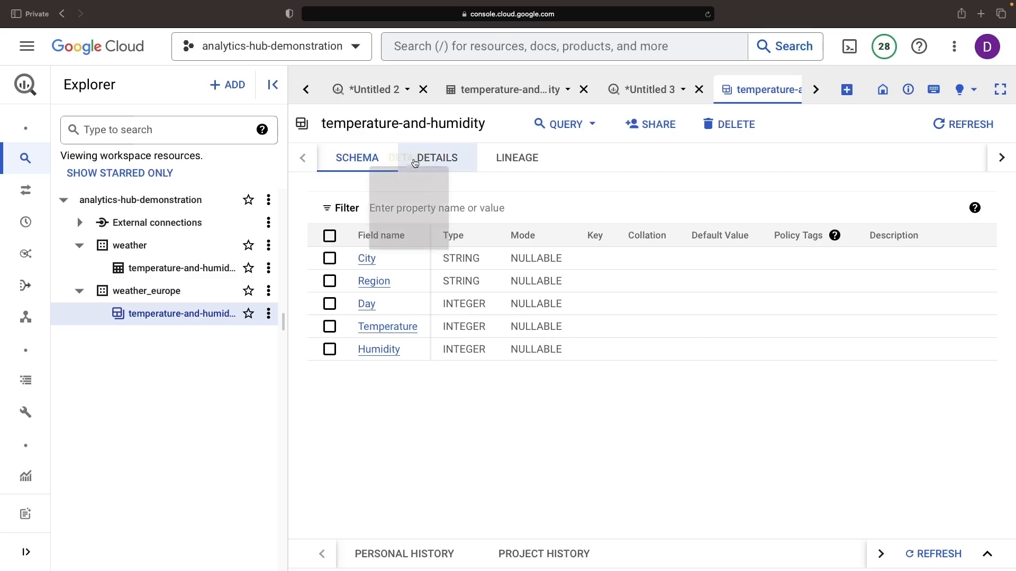
pyautogui.click(437, 158)
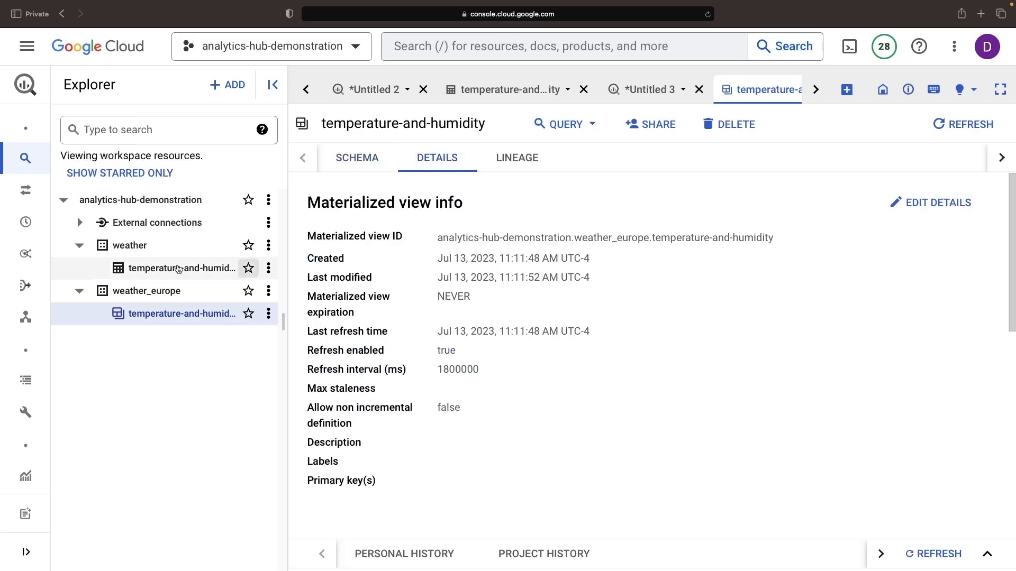
pyautogui.moveTo(608, 383)
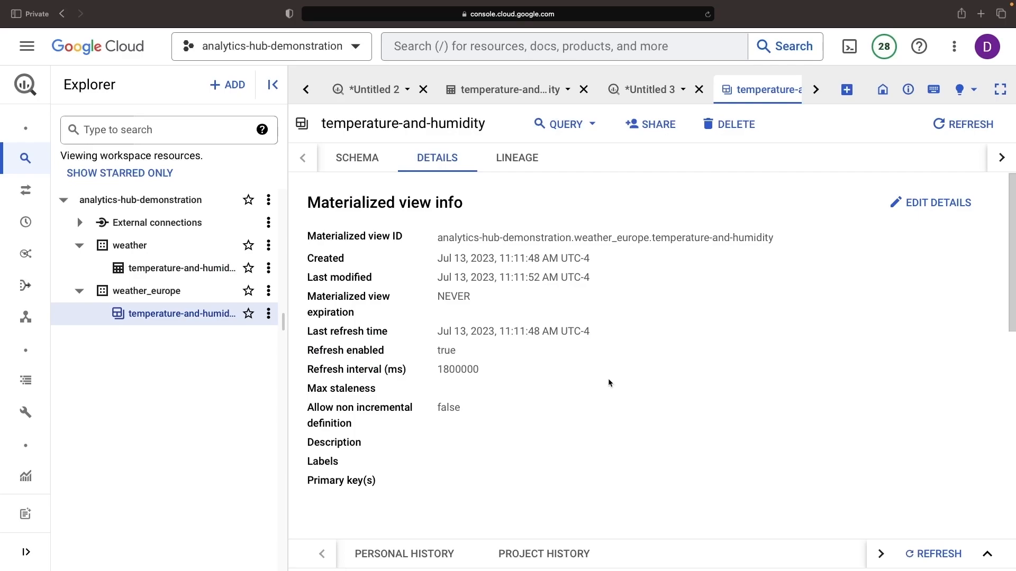
pyautogui.moveTo(512, 420)
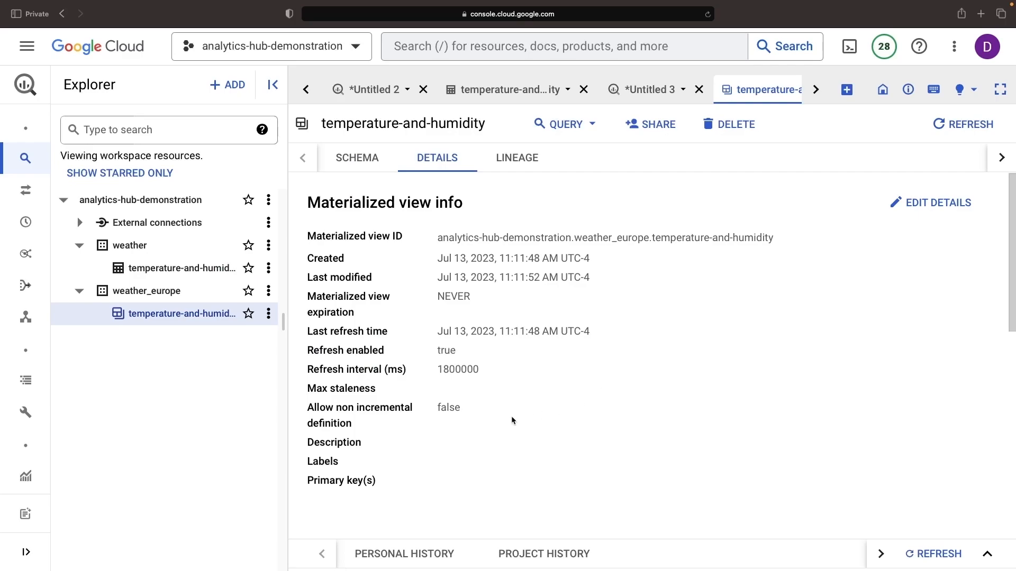
pyautogui.moveTo(605, 356)
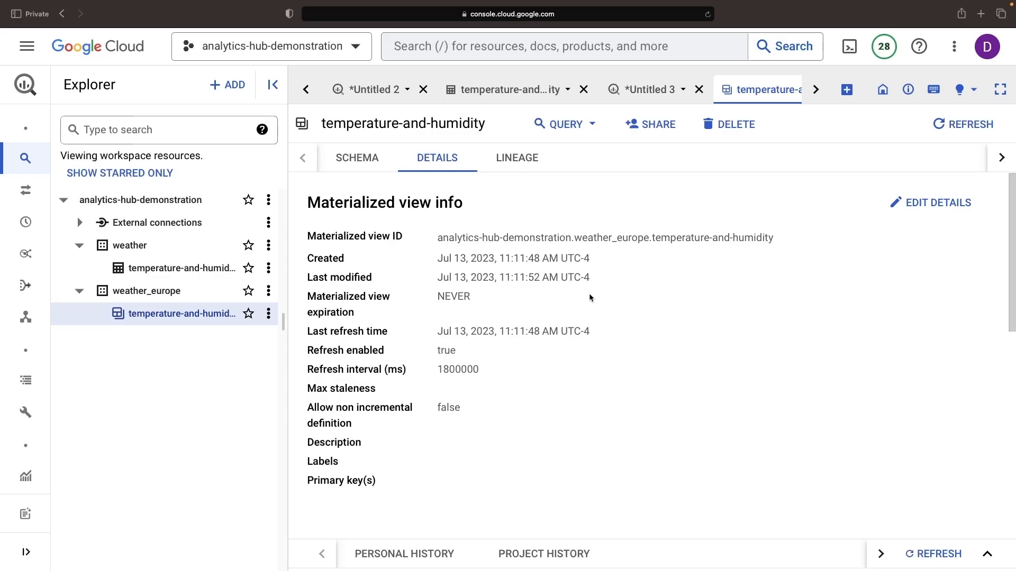
pyautogui.click(518, 157)
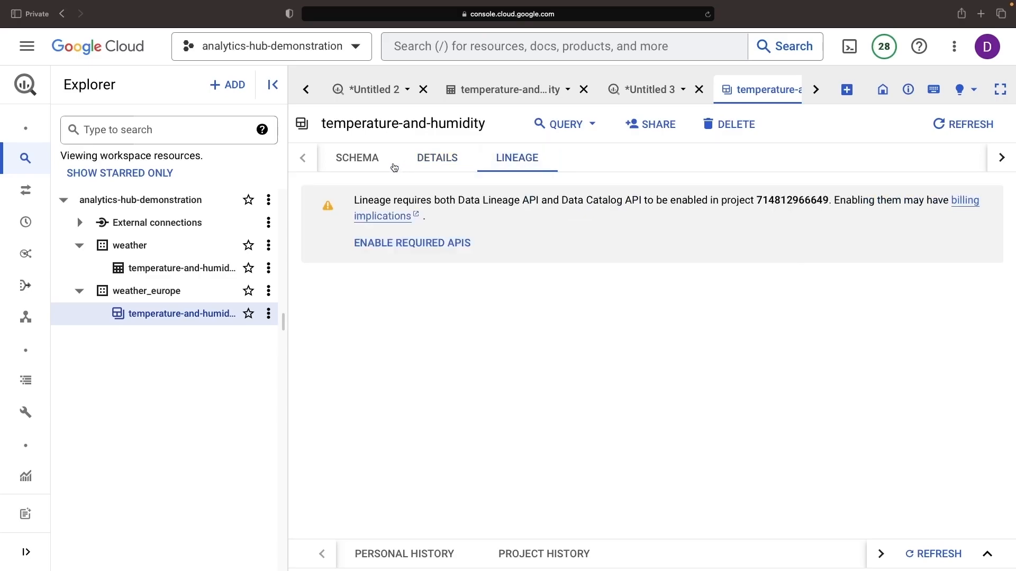
pyautogui.click(357, 158)
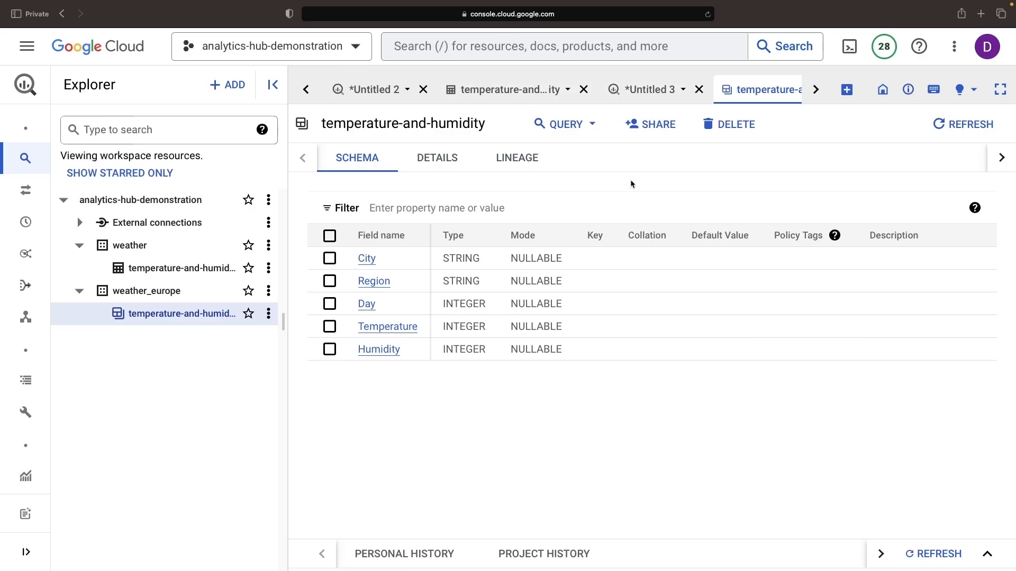
pyautogui.moveTo(601, 184)
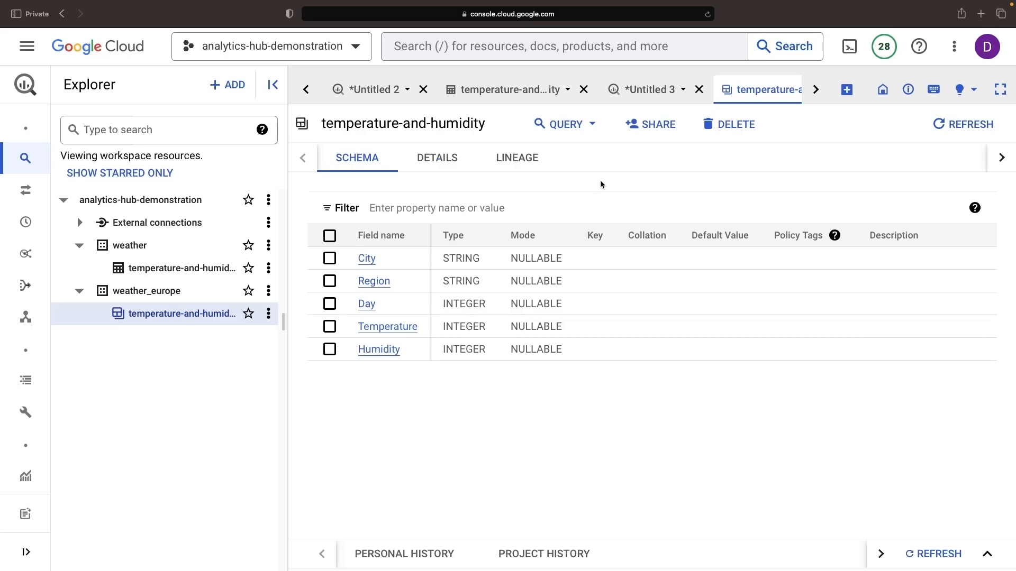
# - Create the weather_us dataset for the US-only materialized view
pyautogui.write('q')
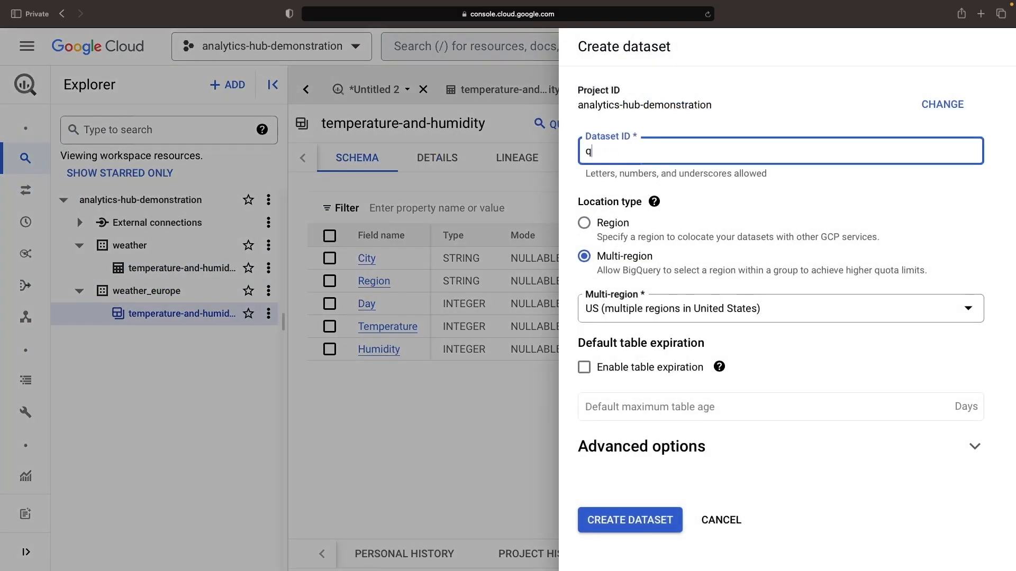
pyautogui.write('weather_us')
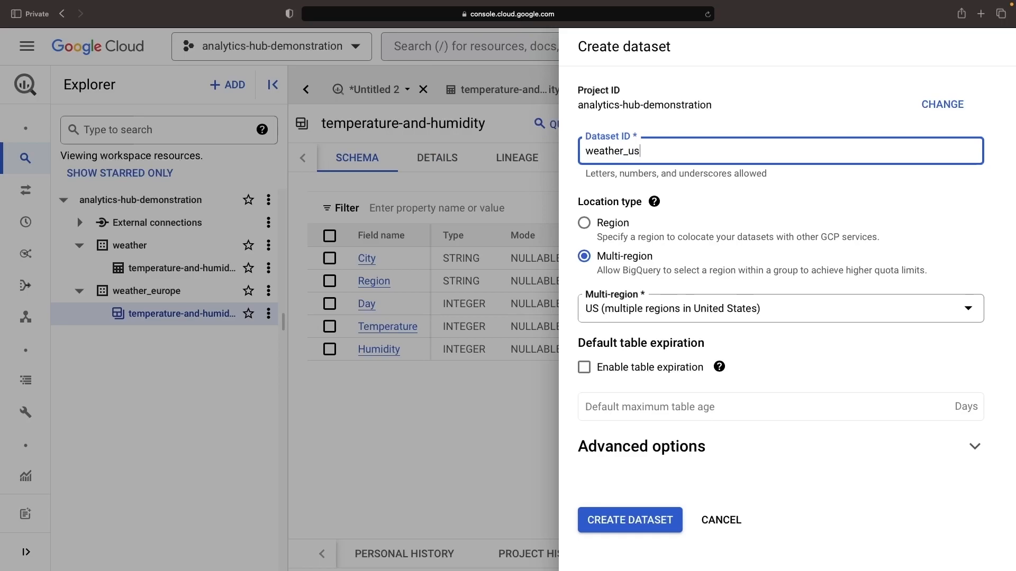
pyautogui.click(628, 520)
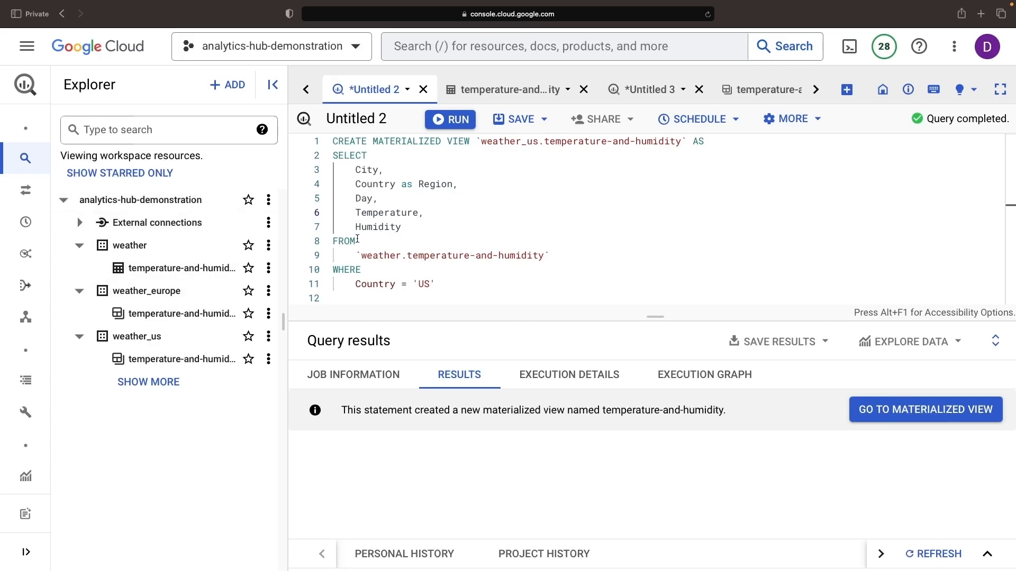
pyautogui.moveTo(183, 268)
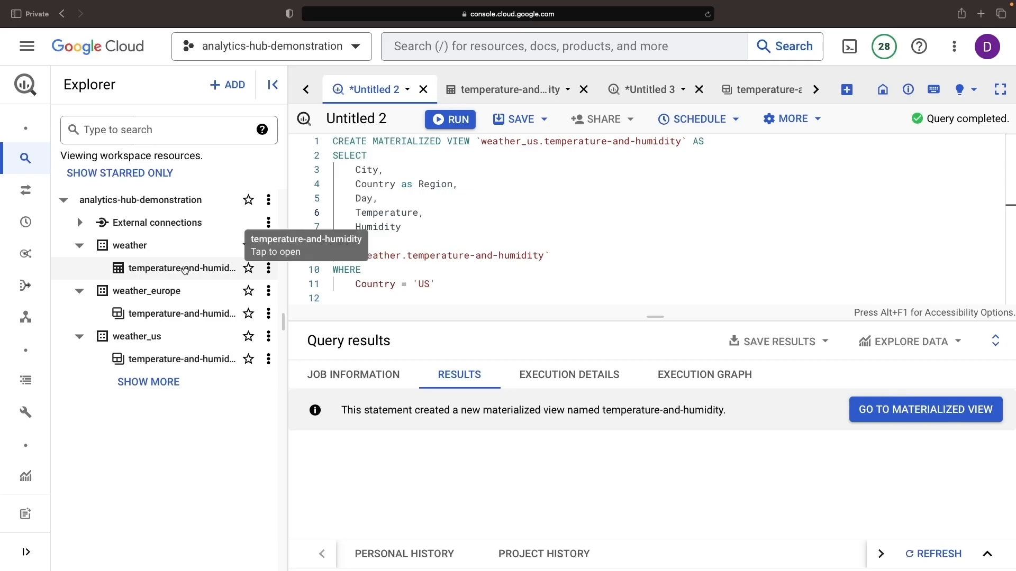
# - Preview the rows of the source weather table
pyautogui.click(925, 409)
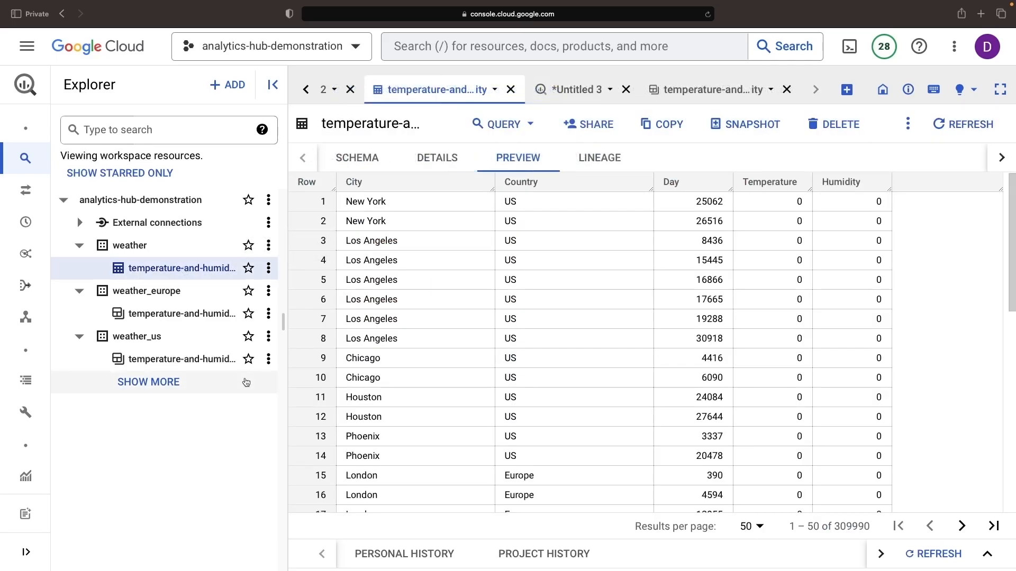
pyautogui.scroll(-3)
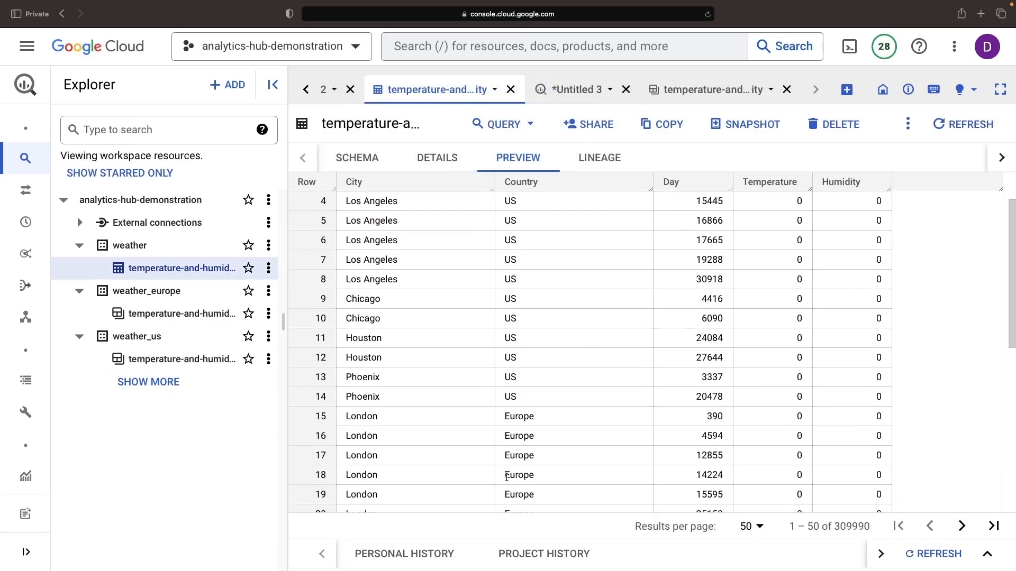
pyautogui.scroll(-3)
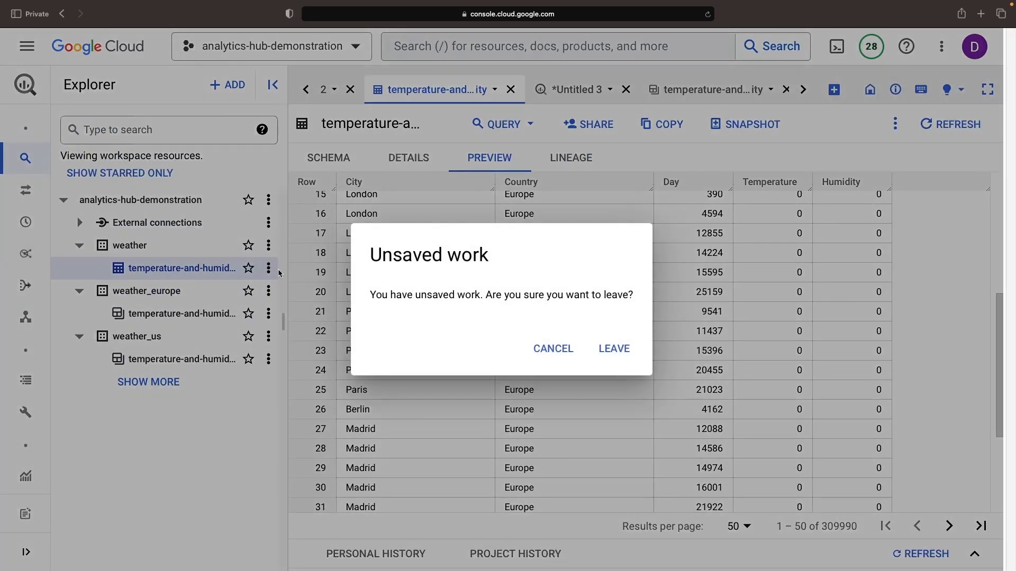
# - Leave unsaved queries and create an Analytics Hub exchange with display name 'demo'
pyautogui.click(612, 348)
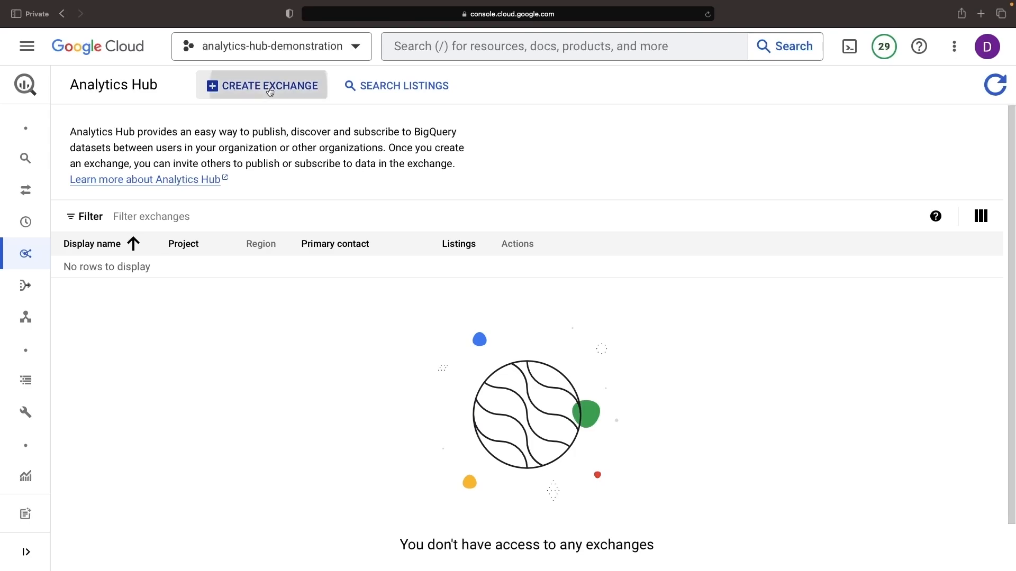
pyautogui.click(269, 85)
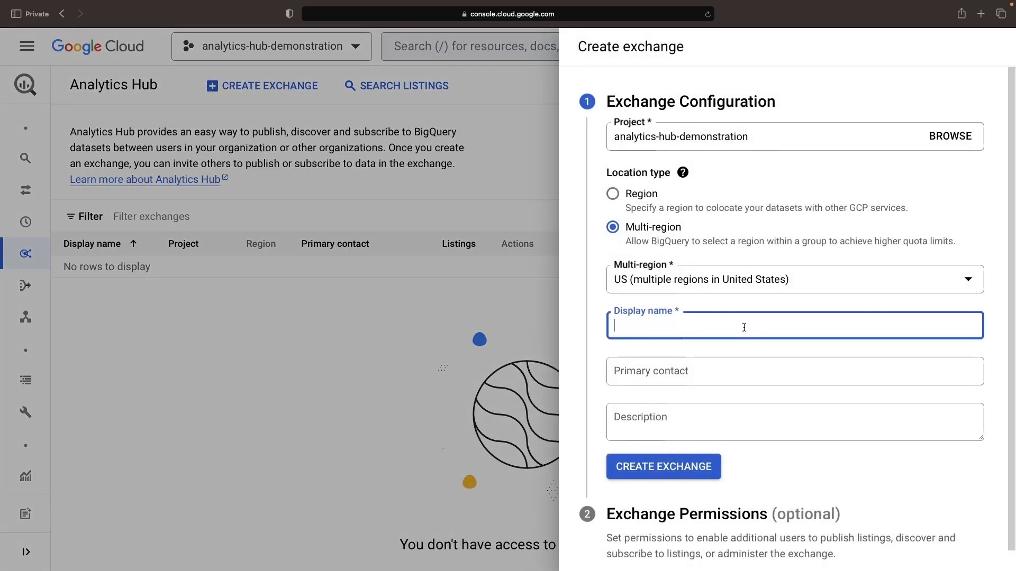
pyautogui.write('demo')
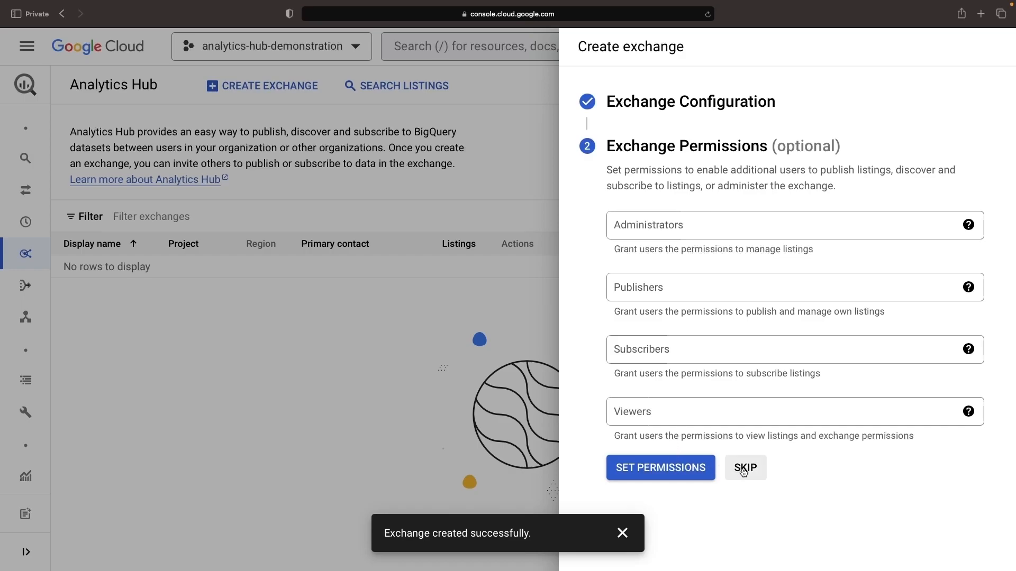
# - Disallow copy/export of shared data and query results, add 'European weather data' documentation, and save the listing
pyautogui.click(744, 467)
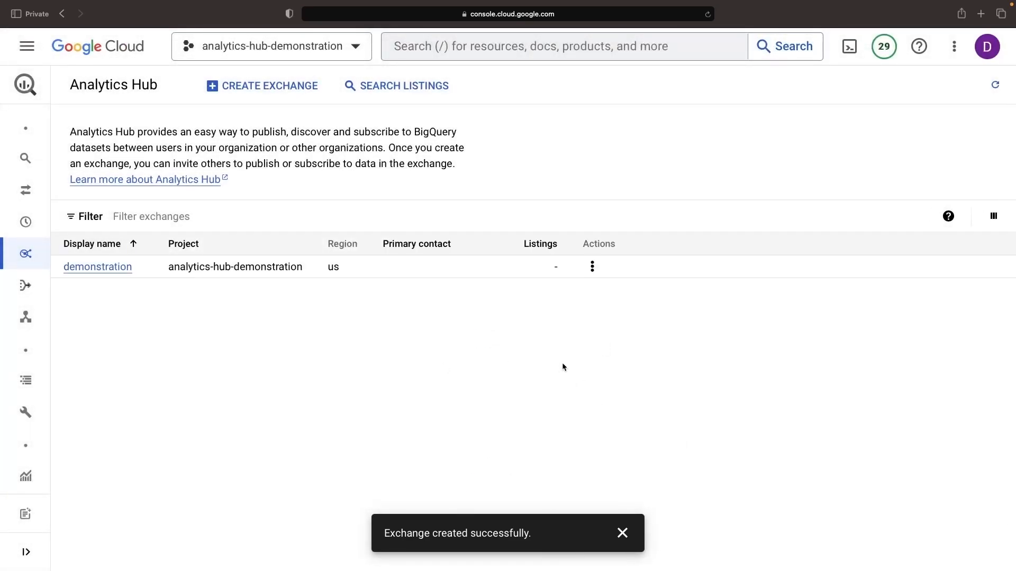
pyautogui.click(622, 534)
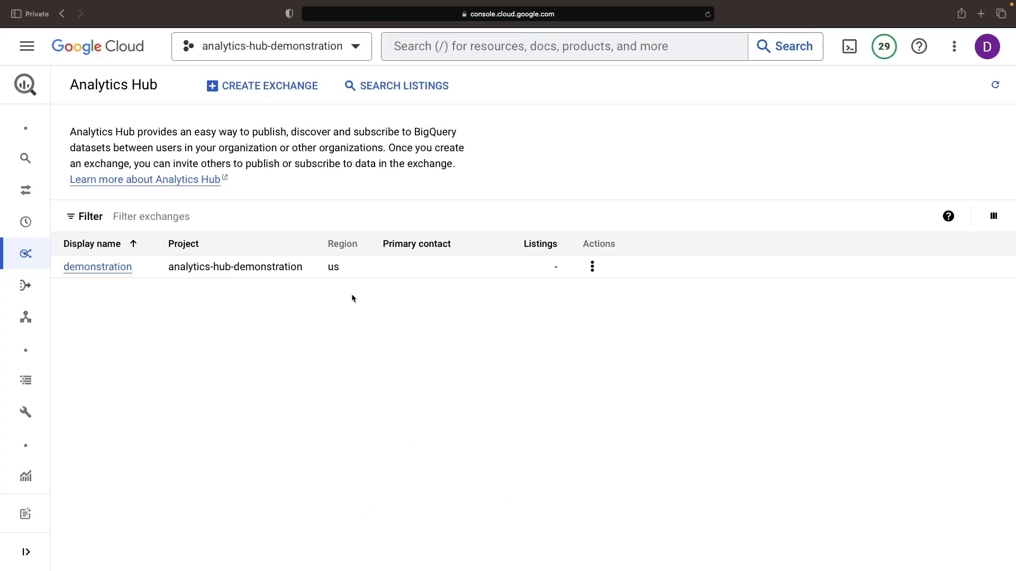
pyautogui.click(97, 267)
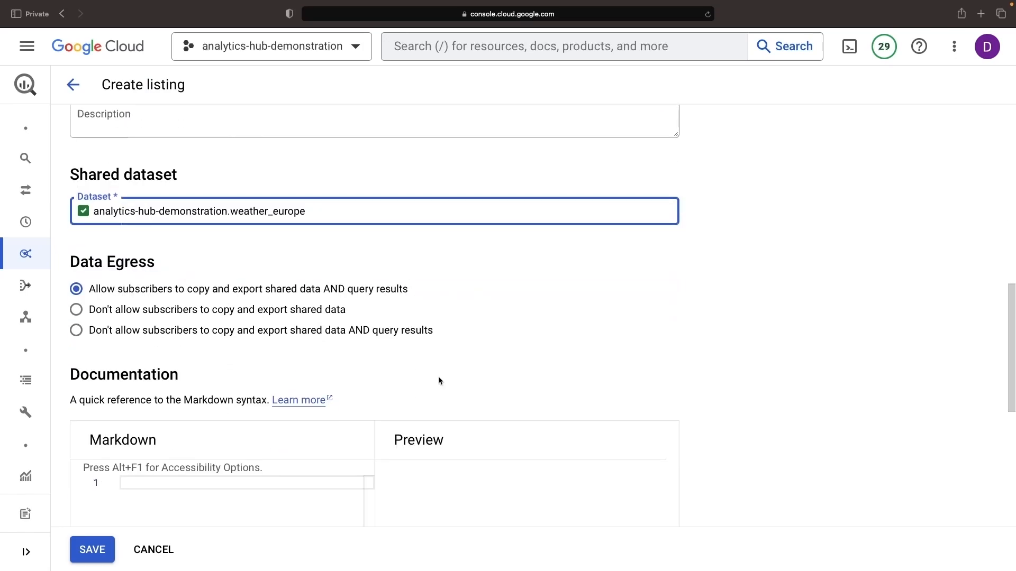
pyautogui.write('European weather data (temperature and )')
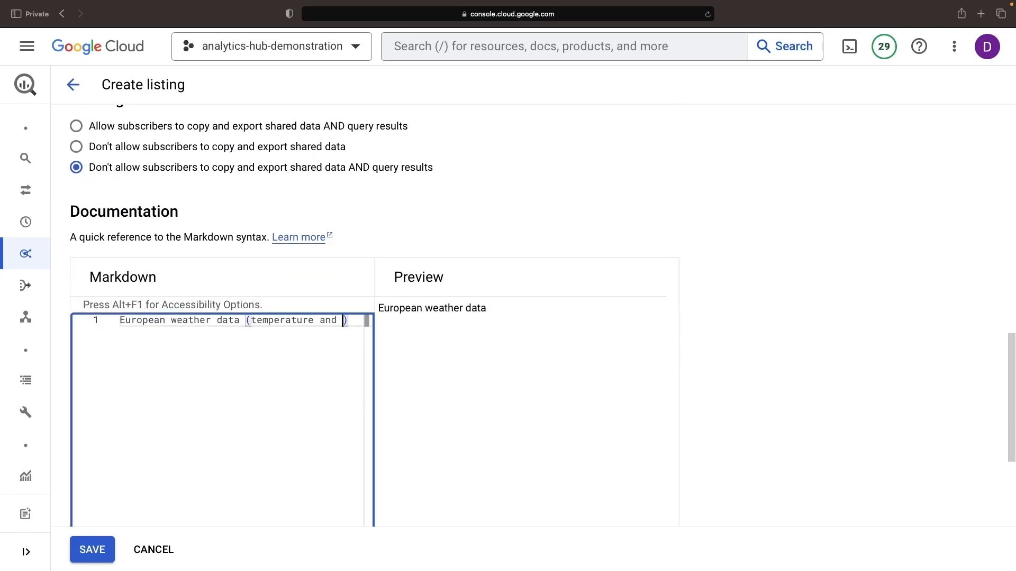
pyautogui.click(91, 550)
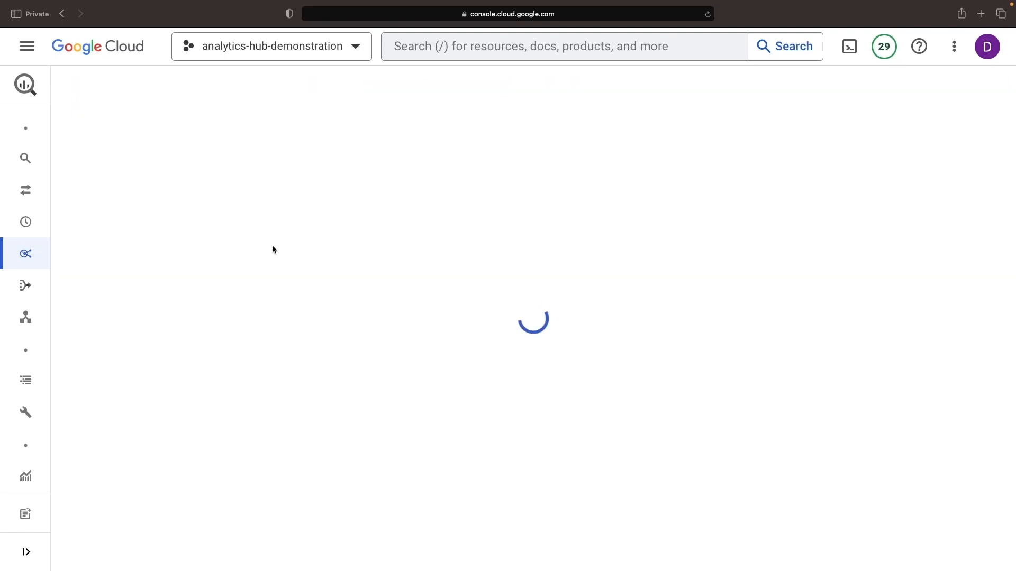
pyautogui.write('te')
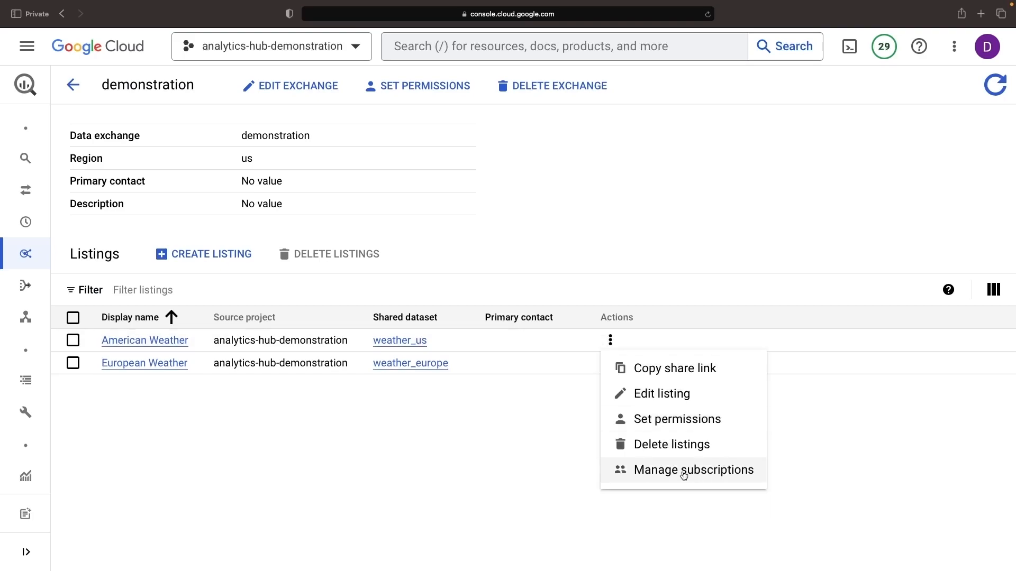
pyautogui.click(694, 470)
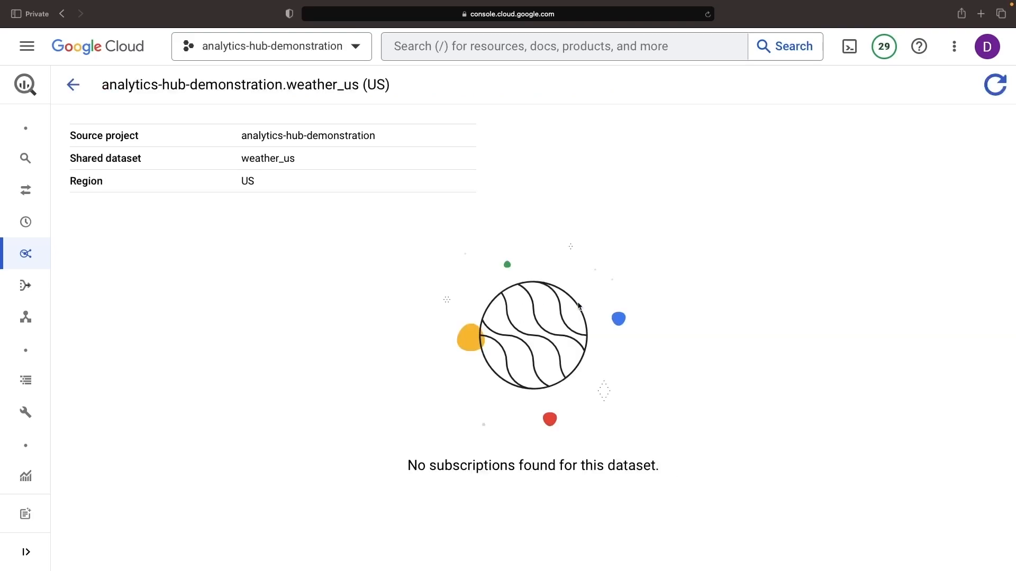
pyautogui.moveTo(356, 169)
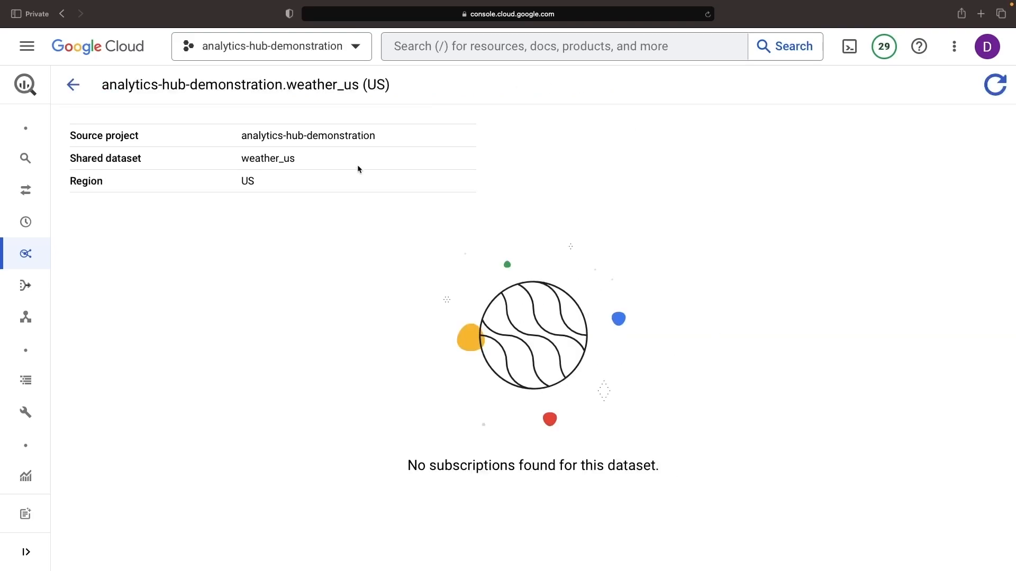
pyautogui.moveTo(73, 84)
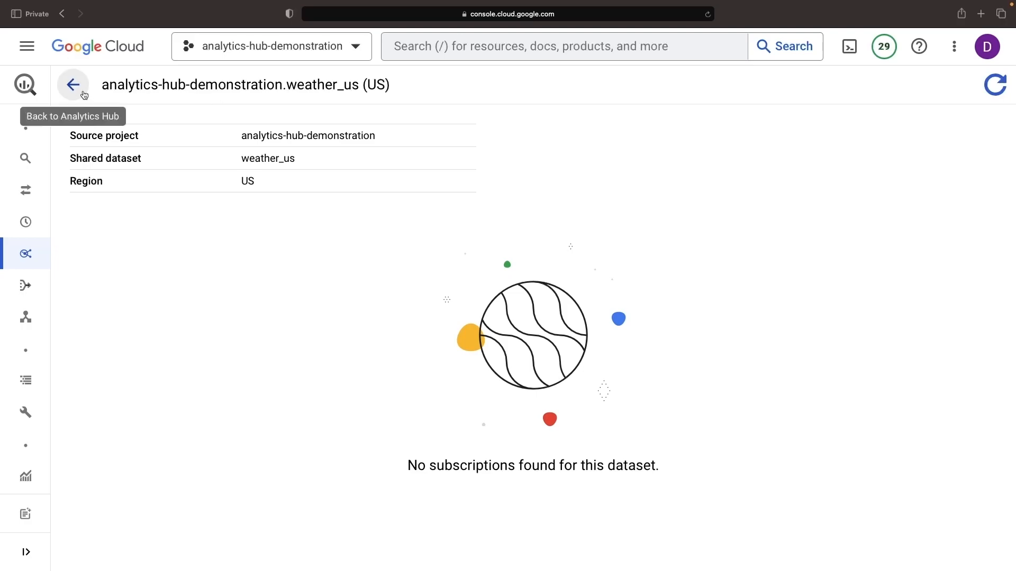
pyautogui.click(73, 84)
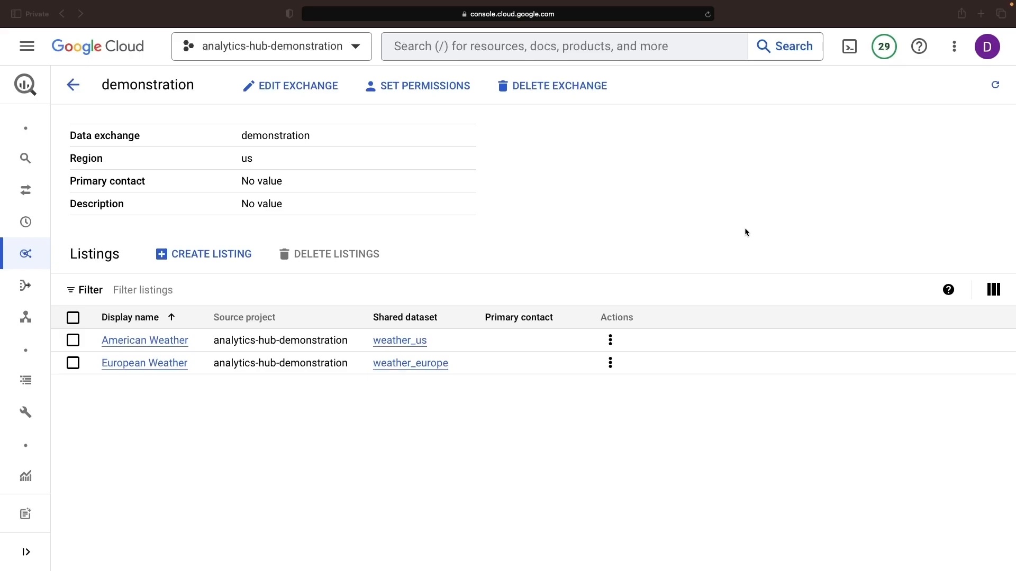
pyautogui.moveTo(617, 322)
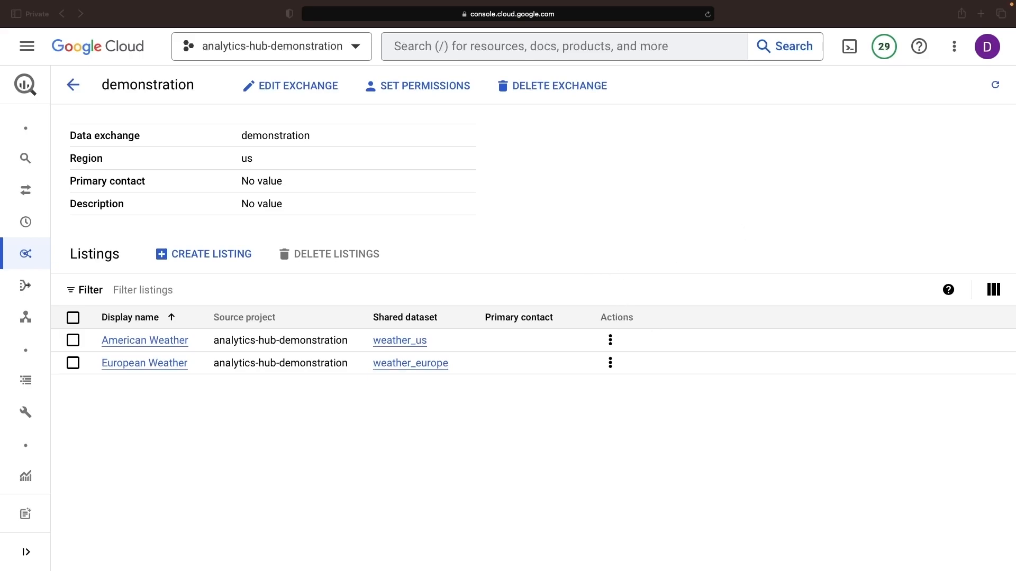
pyautogui.moveTo(508, 452)
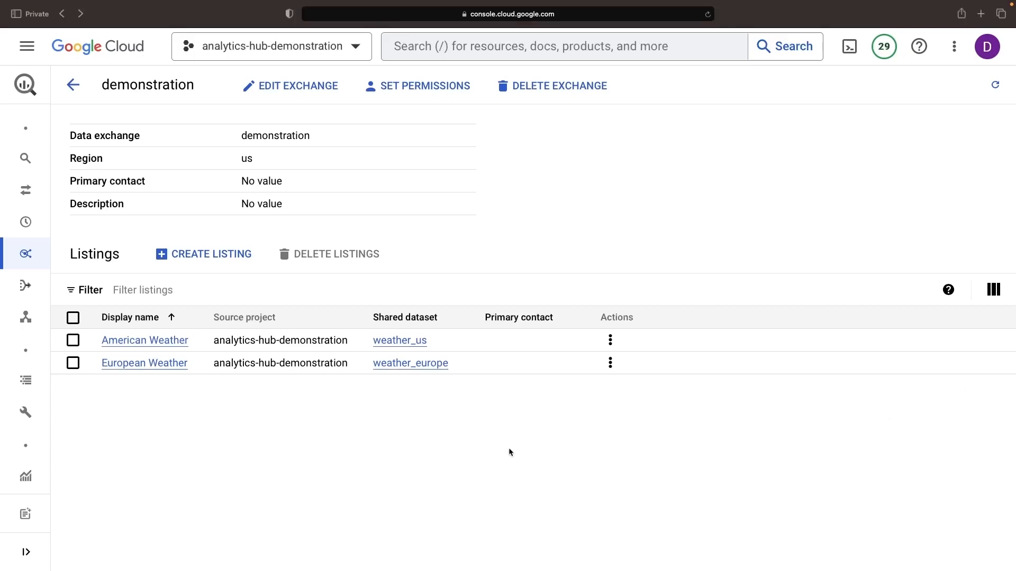
# - From American Weather's Set permissions, add allAuthenticatedUsers as a new principal
pyautogui.click(609, 340)
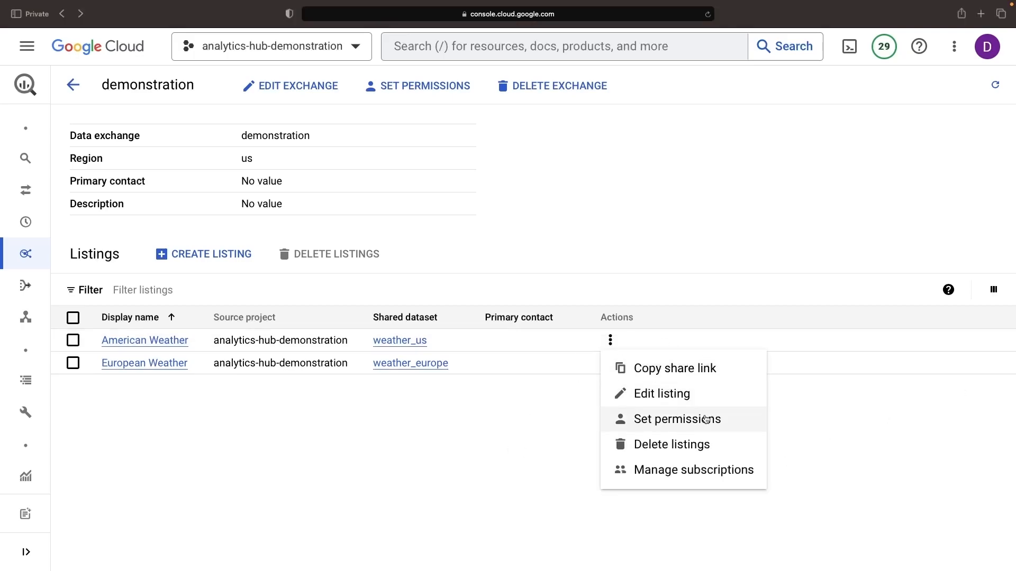
pyautogui.click(676, 419)
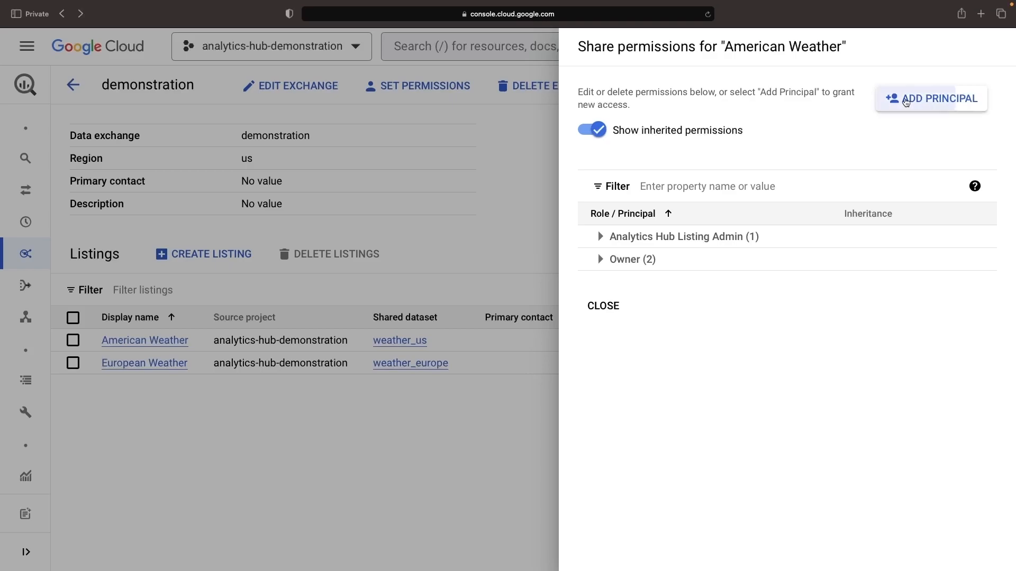
pyautogui.click(936, 99)
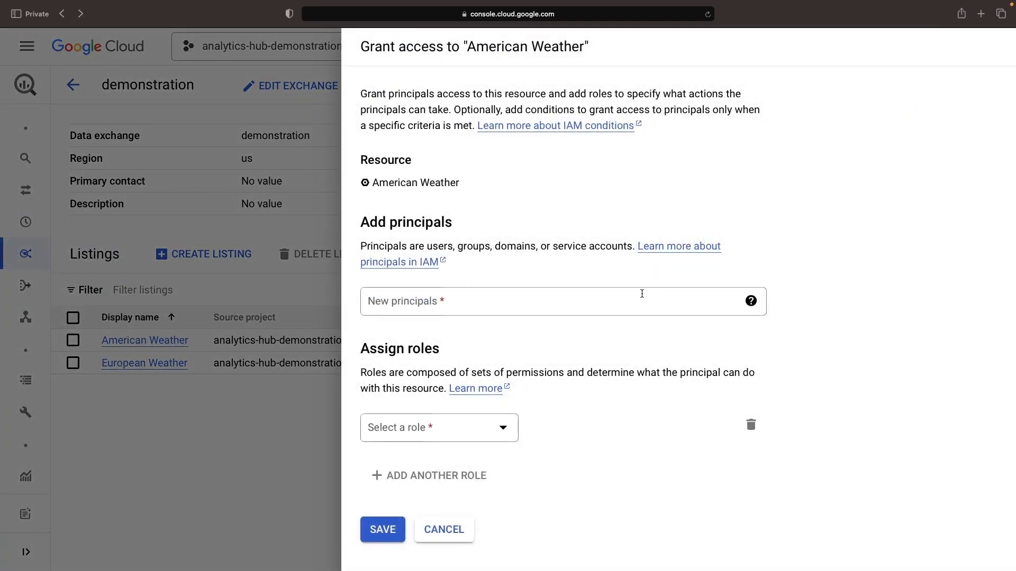
pyautogui.click(557, 300)
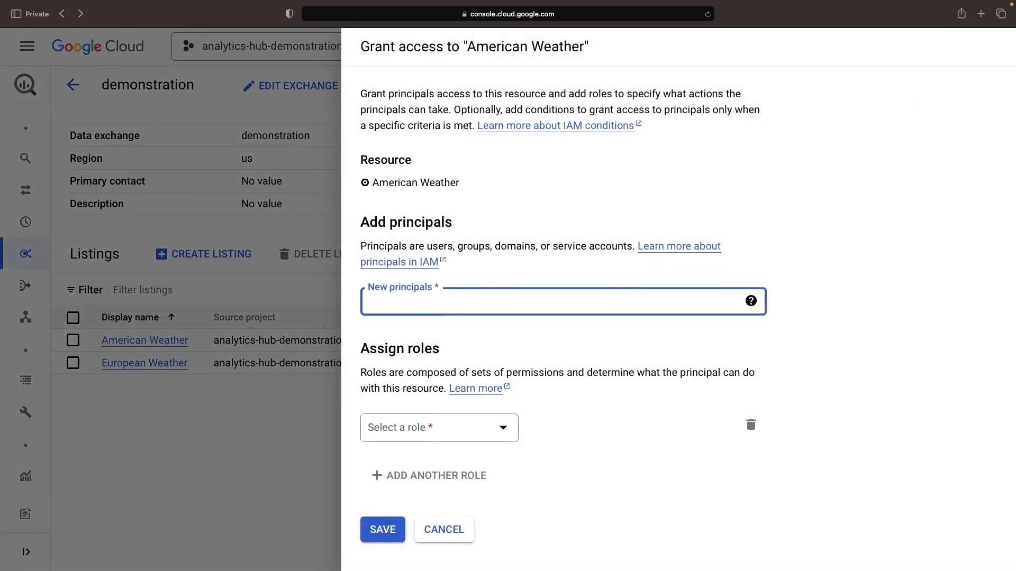
pyautogui.click(382, 529)
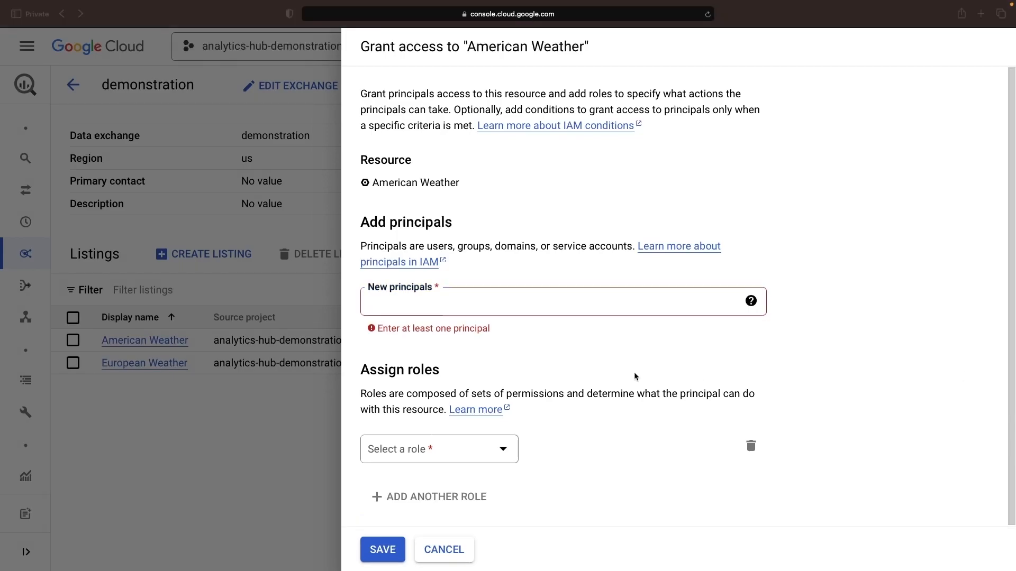
pyautogui.write('allAuthenticatedUsers')
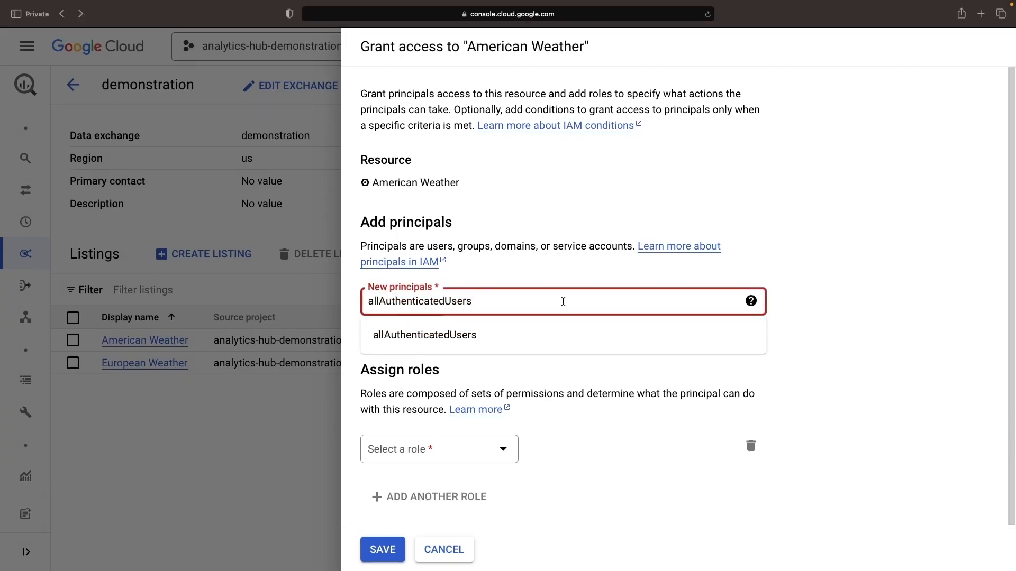
pyautogui.click(425, 335)
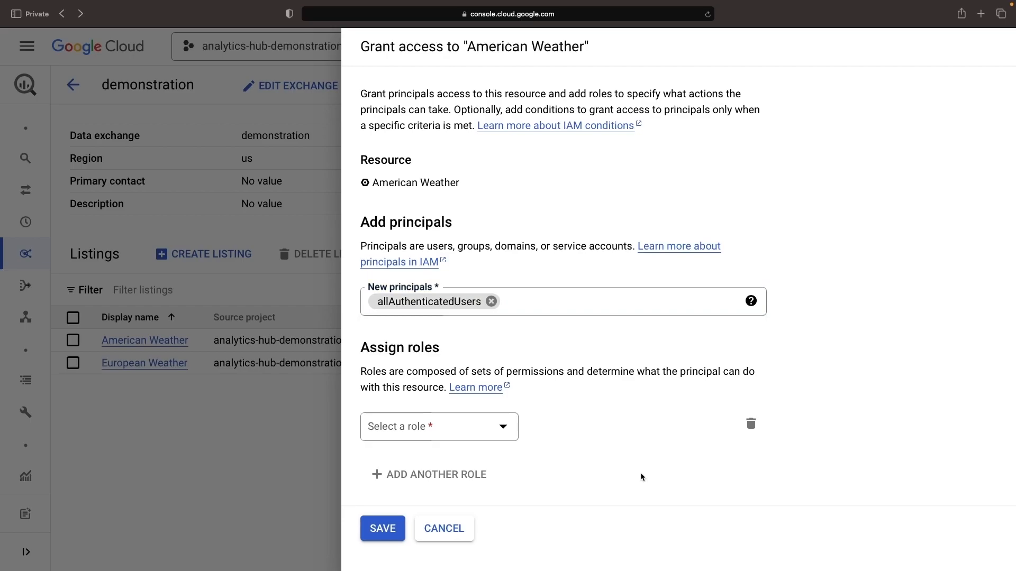
# - Choose the Analytics Hub Subscriber role for the principal instead of Analytics Hub Viewer
pyautogui.click(438, 426)
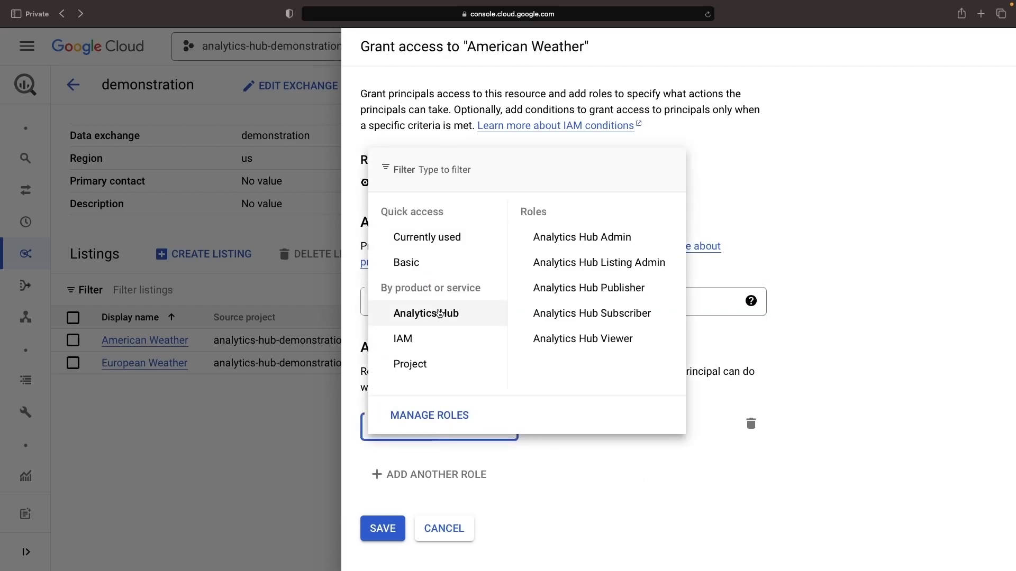
pyautogui.moveTo(582, 338)
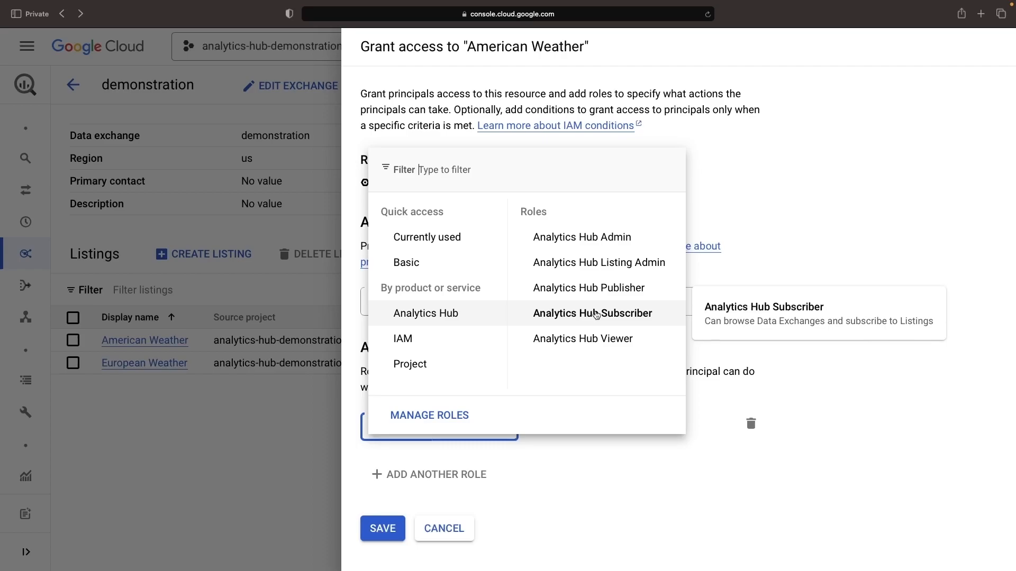
pyautogui.click(582, 339)
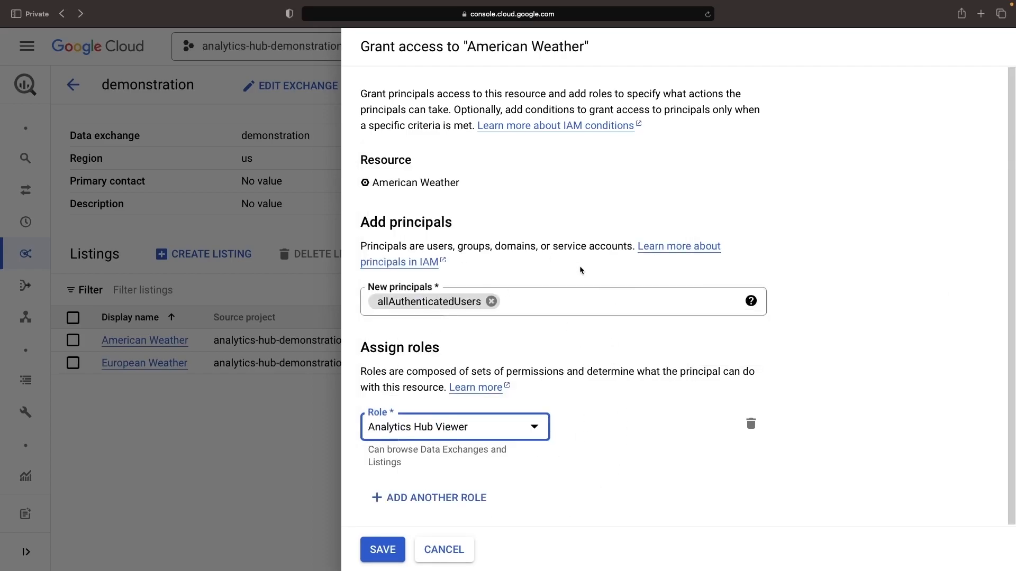
pyautogui.click(454, 427)
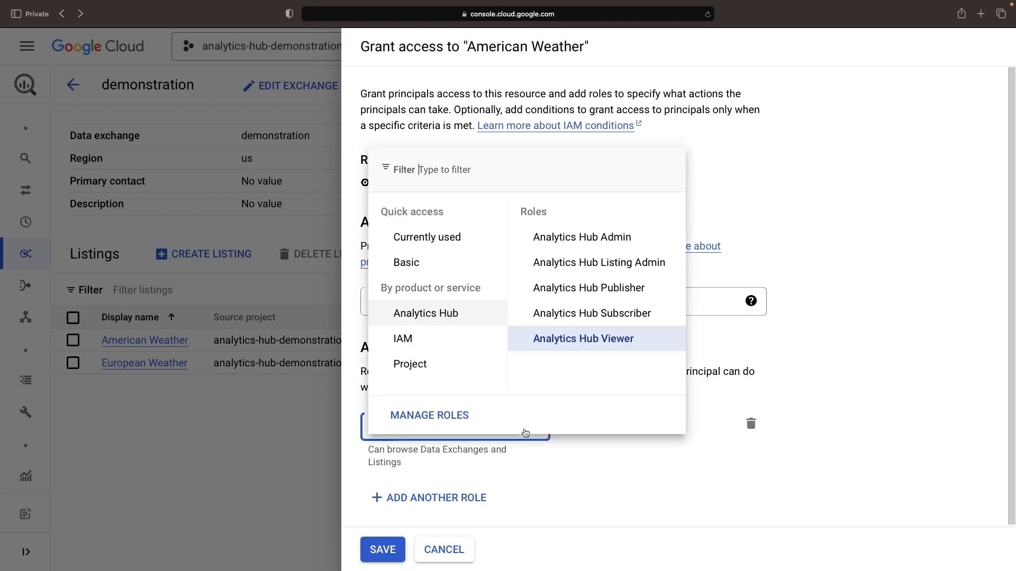
pyautogui.click(590, 313)
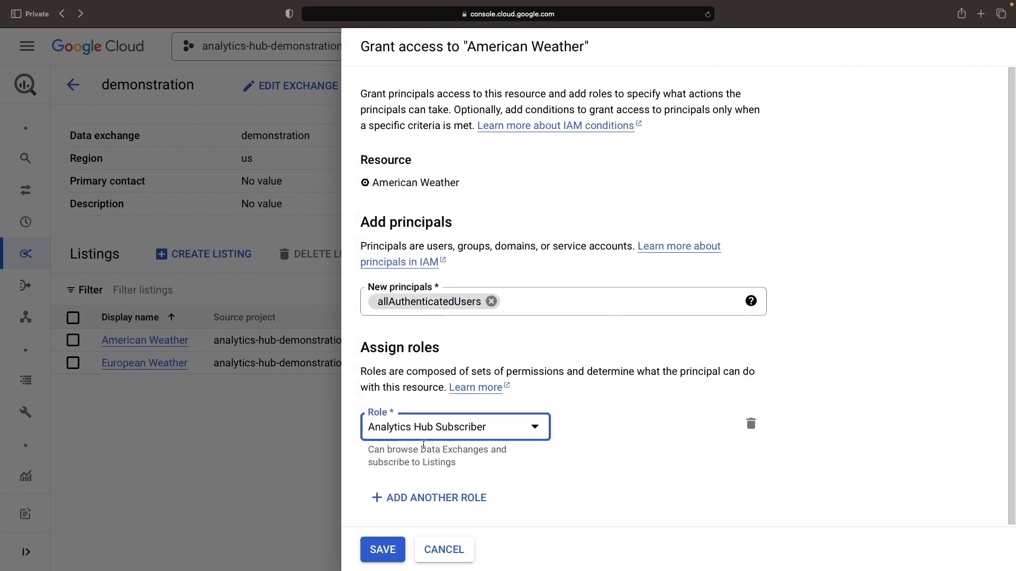
pyautogui.moveTo(578, 424)
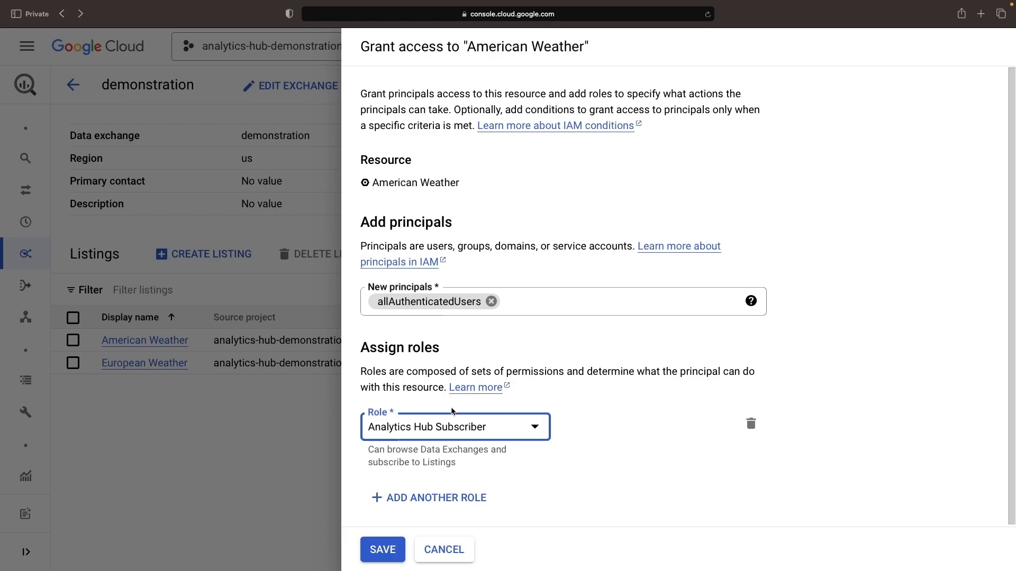
pyautogui.moveTo(511, 498)
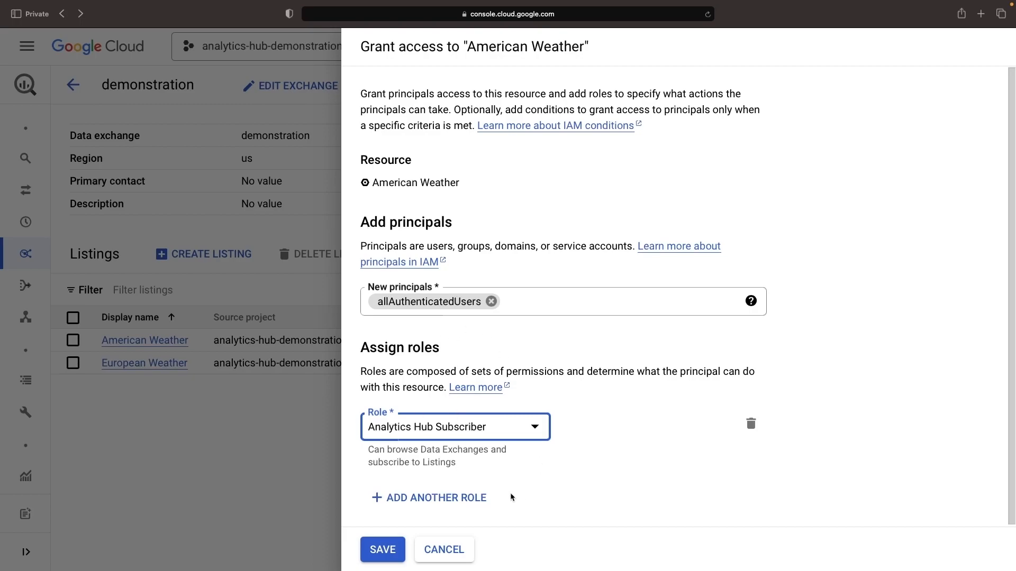
pyautogui.moveTo(532, 332)
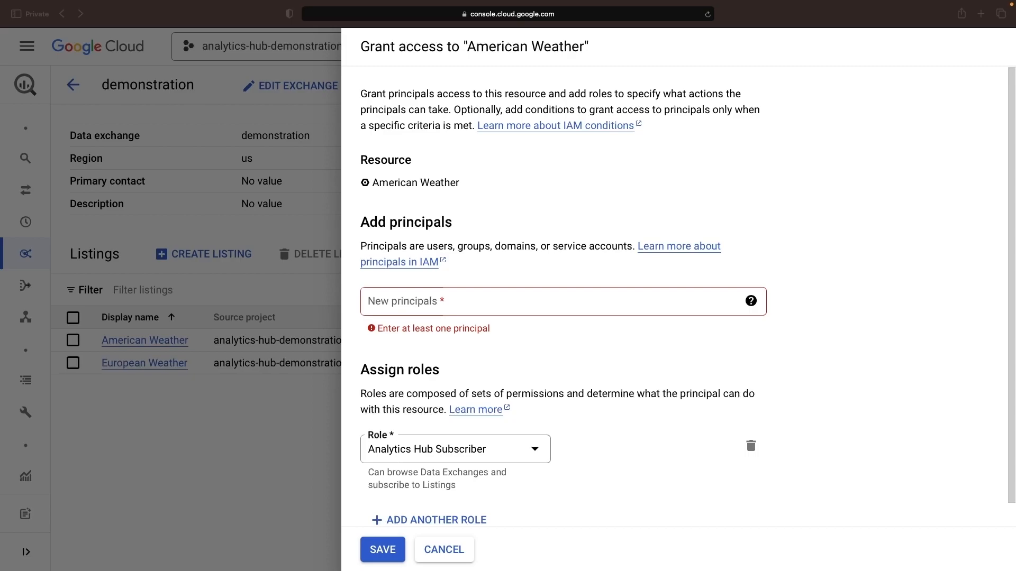
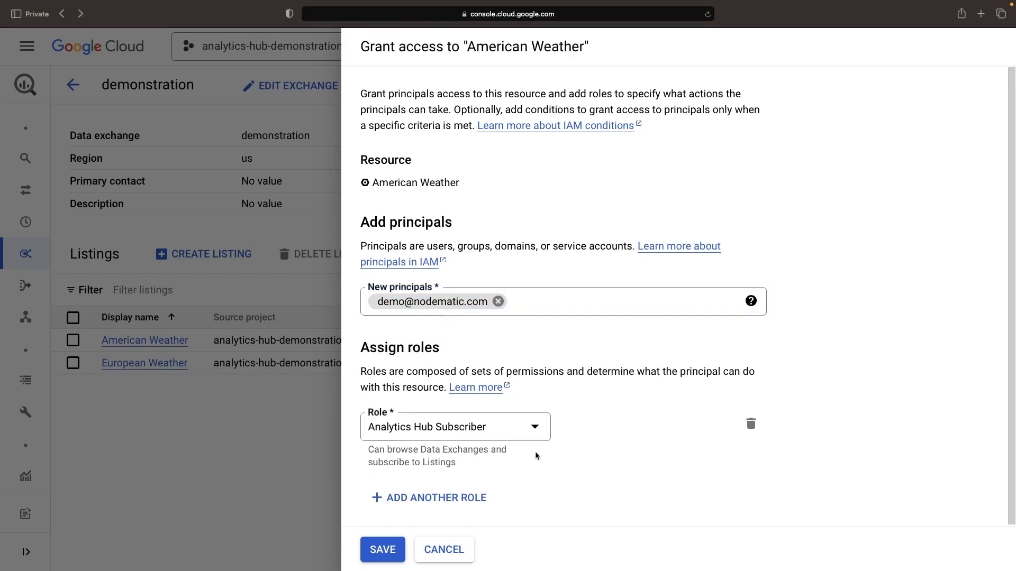
pyautogui.click(382, 549)
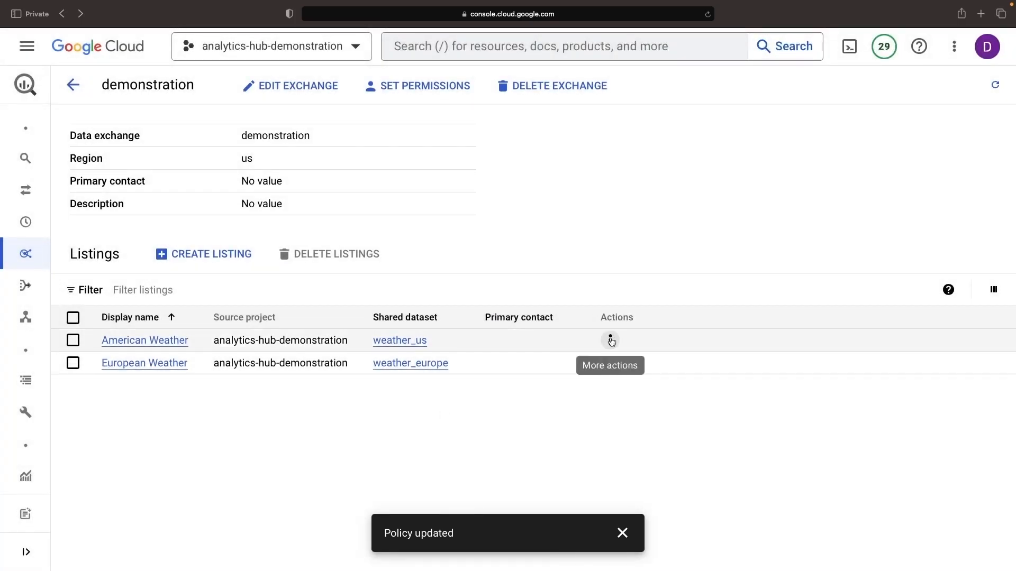
# - Add the American Weather listing to the project as a linked dataset named listing_subscriber
pyautogui.click(609, 339)
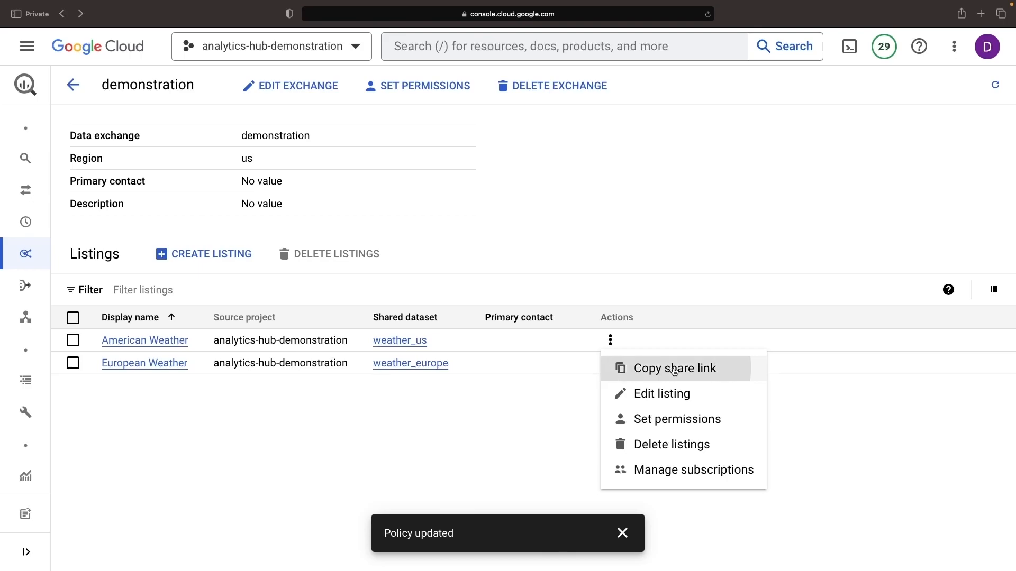
pyautogui.click(677, 368)
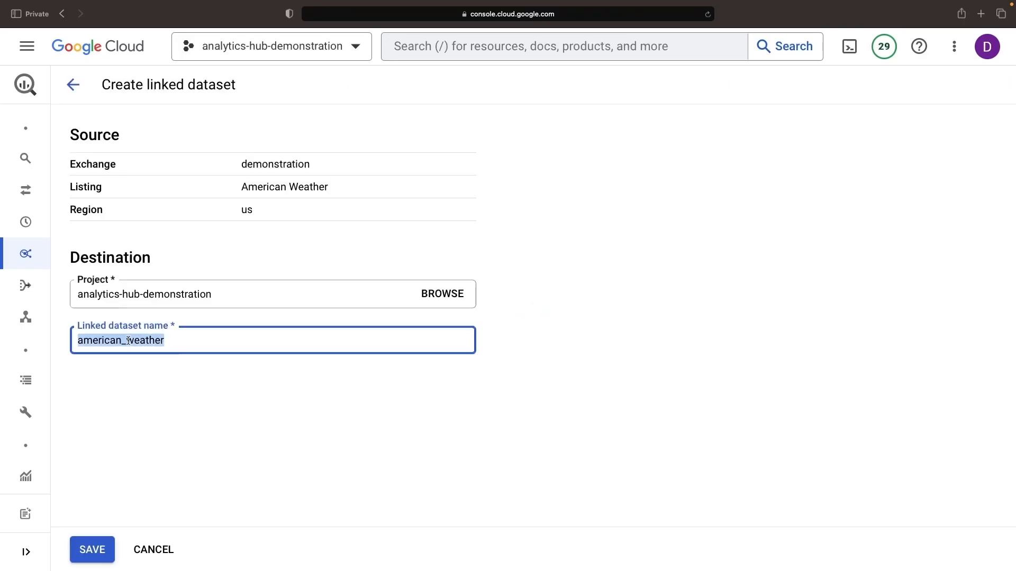
pyautogui.write('listing_subscriber')
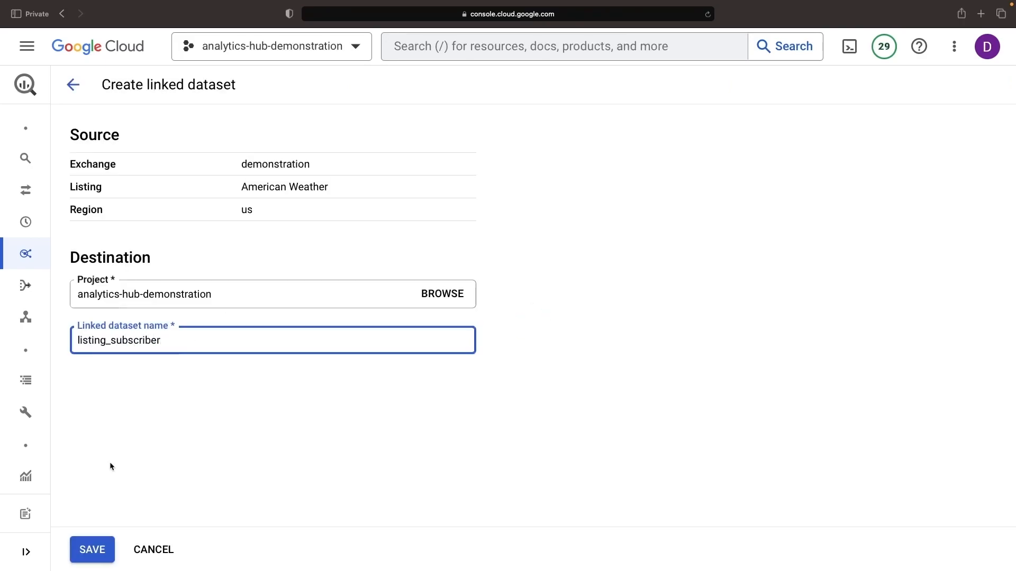
pyautogui.click(91, 549)
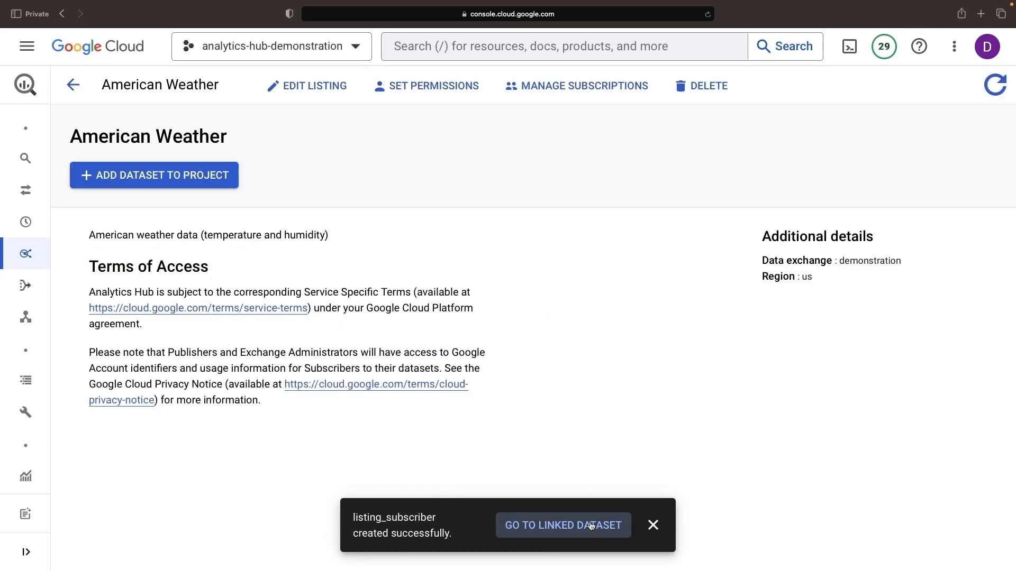
# - Query the linked temperature-and-humidity table and rerun it with a row count grouped by Region
pyautogui.click(562, 526)
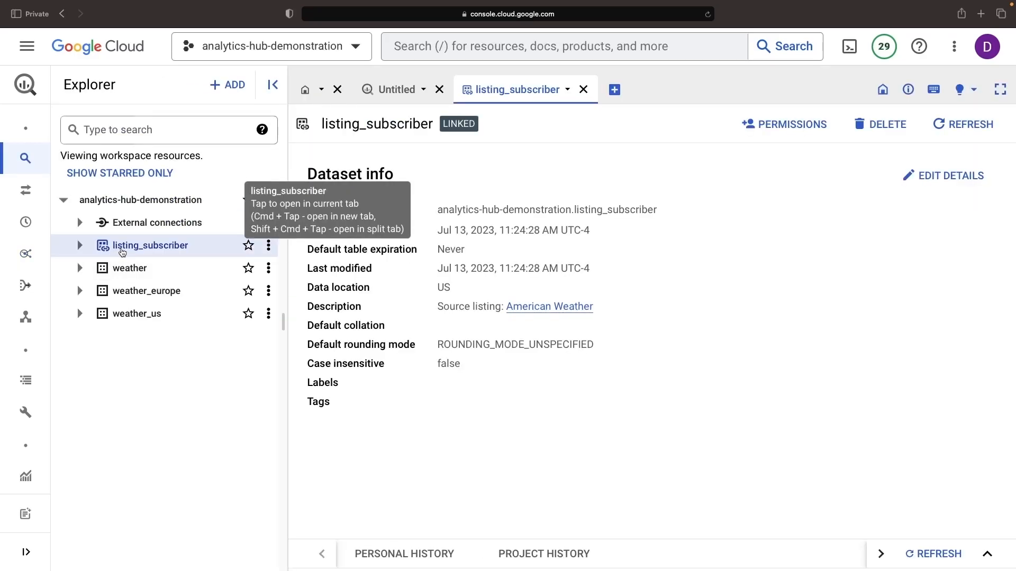
pyautogui.moveTo(431, 233)
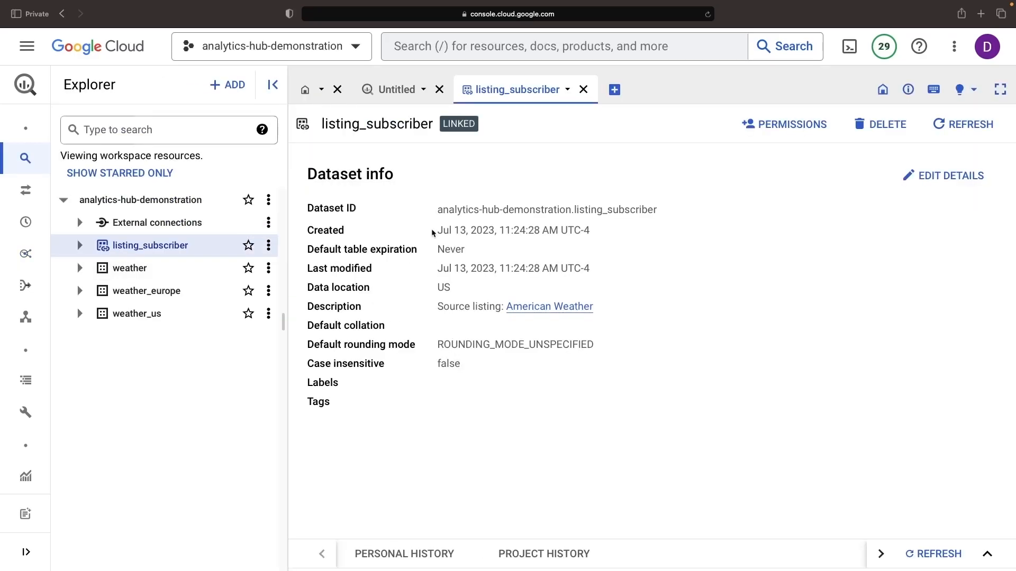
pyautogui.moveTo(400, 296)
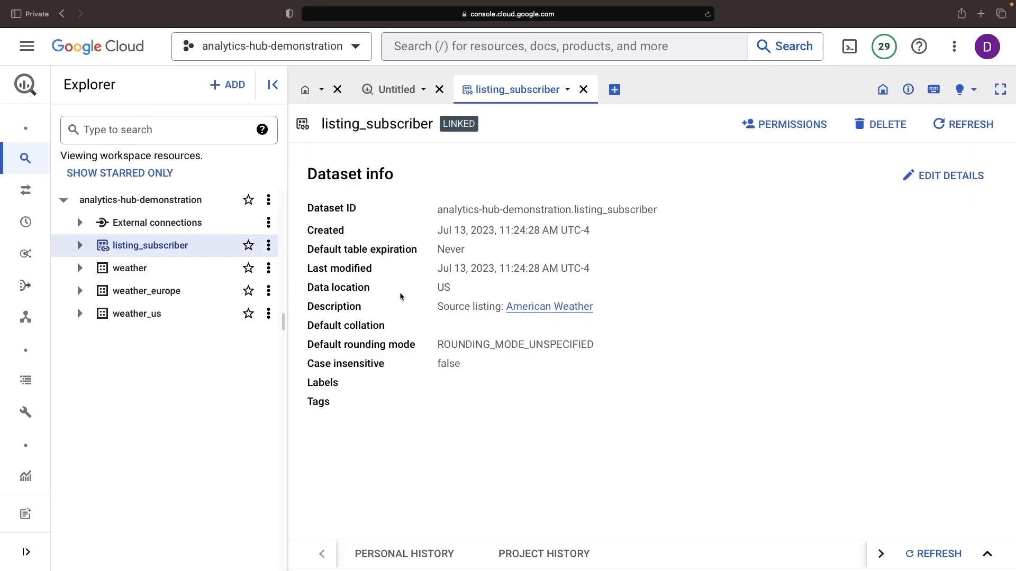
pyautogui.click(79, 244)
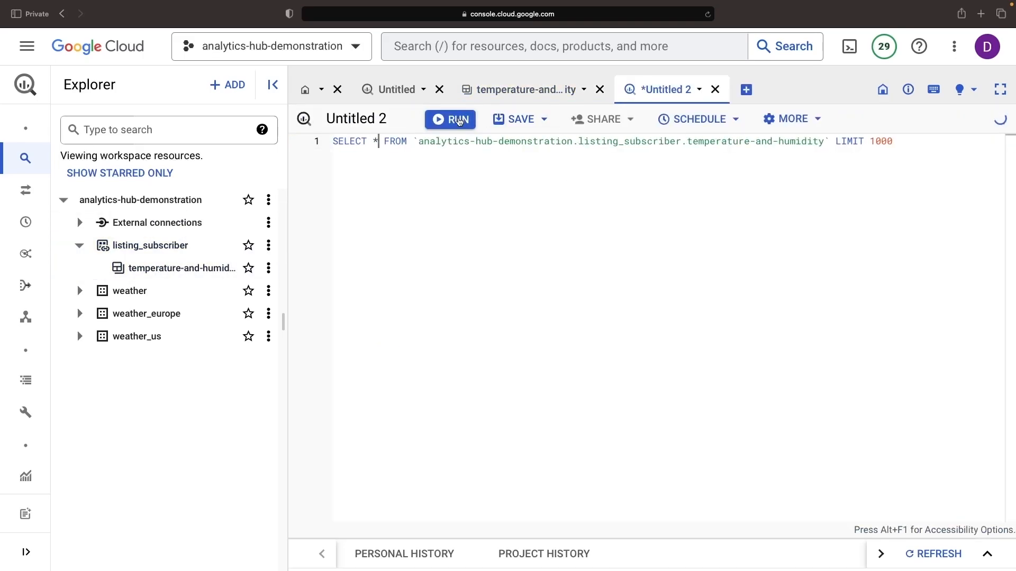
pyautogui.click(449, 118)
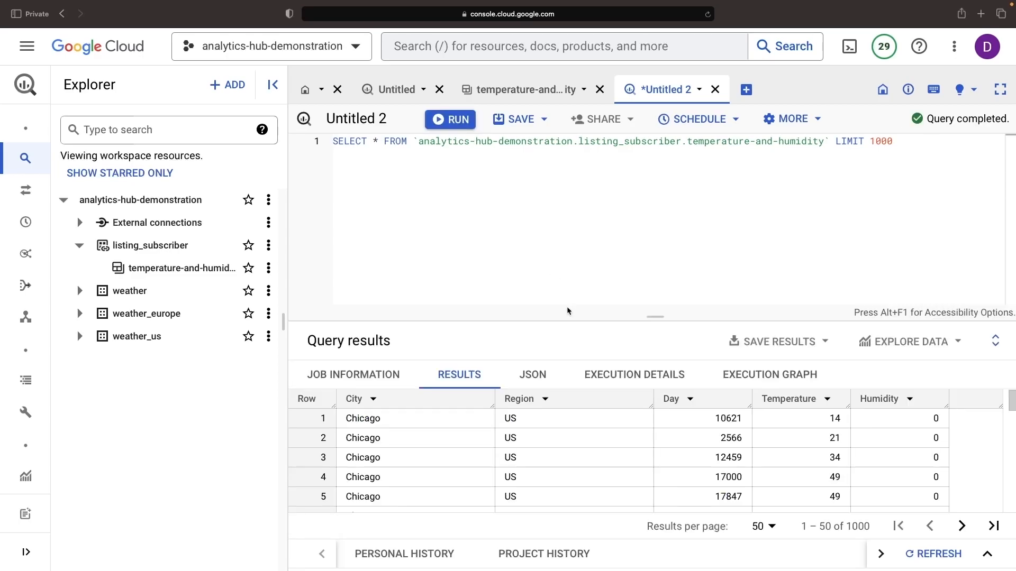
pyautogui.moveTo(648, 463)
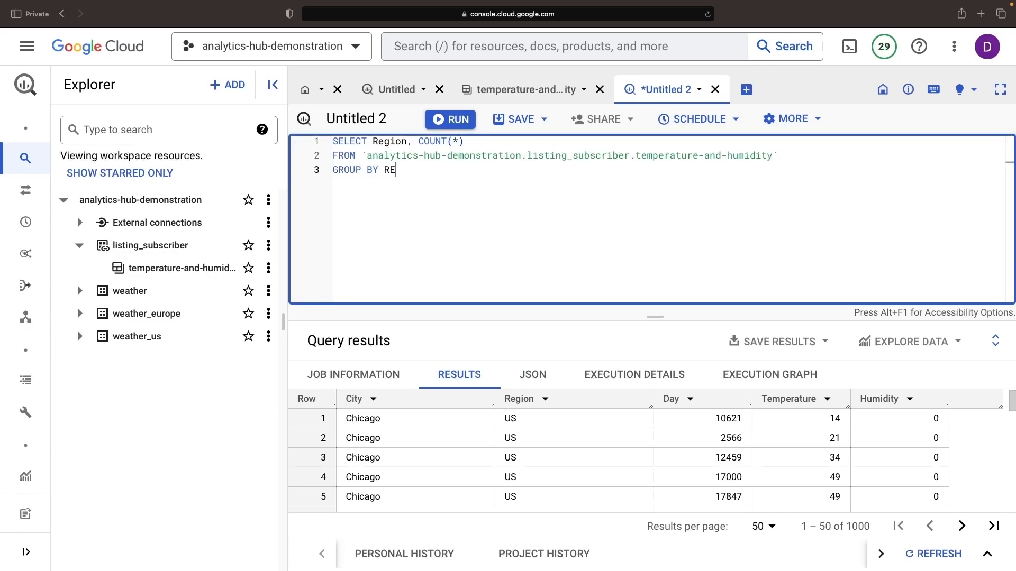
pyautogui.click(451, 119)
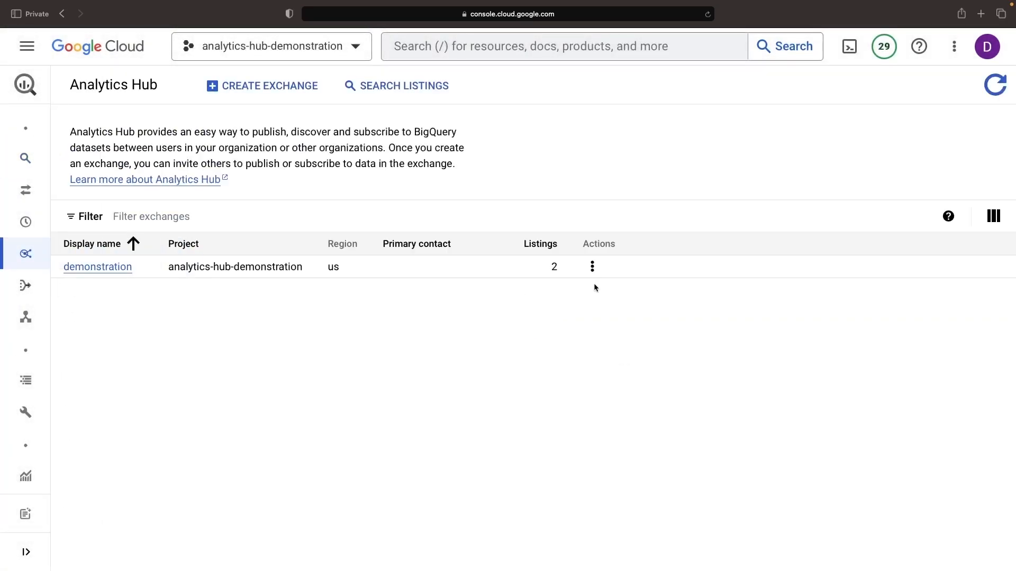
pyautogui.click(97, 267)
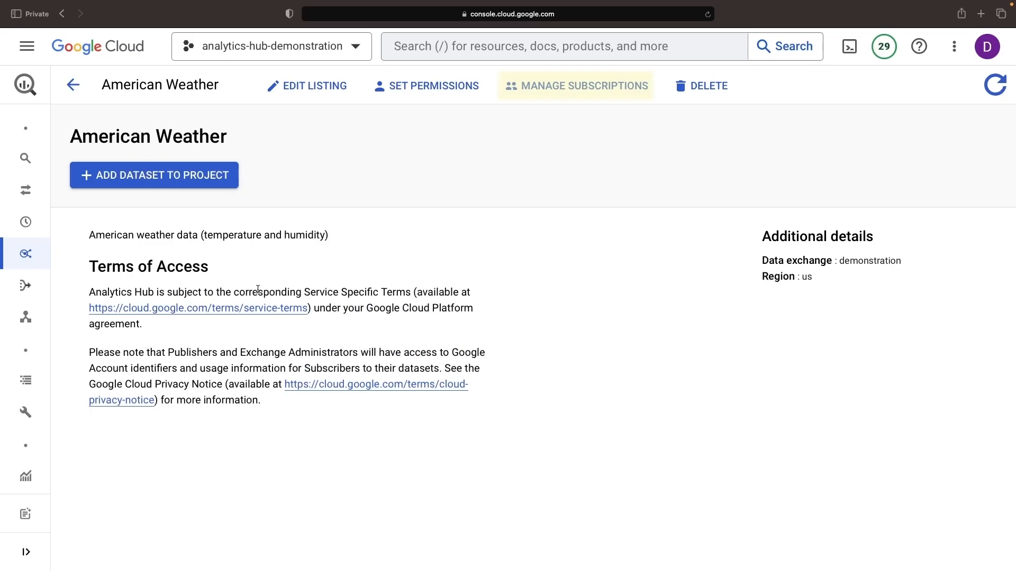
pyautogui.click(576, 85)
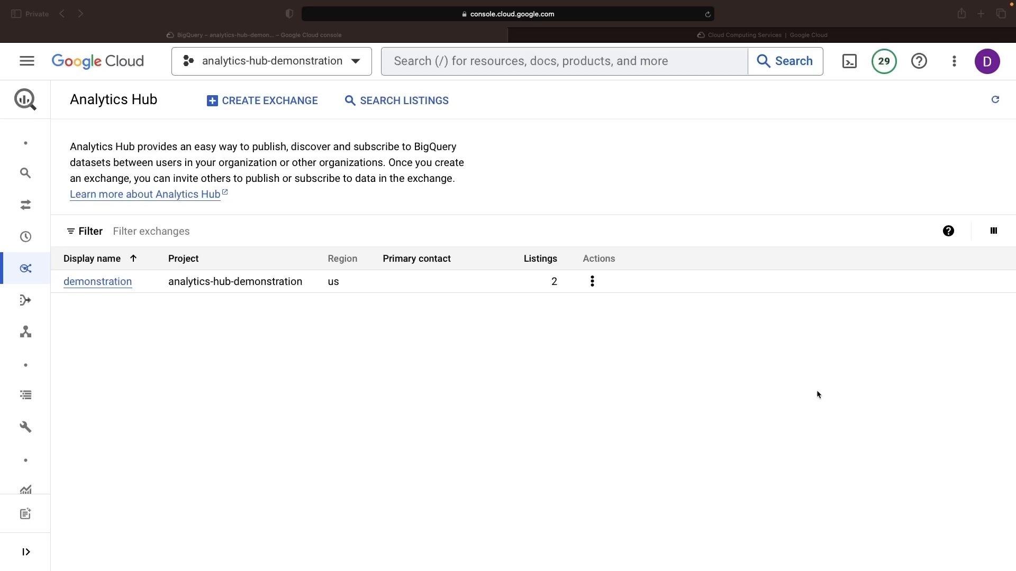
pyautogui.moveTo(434, 408)
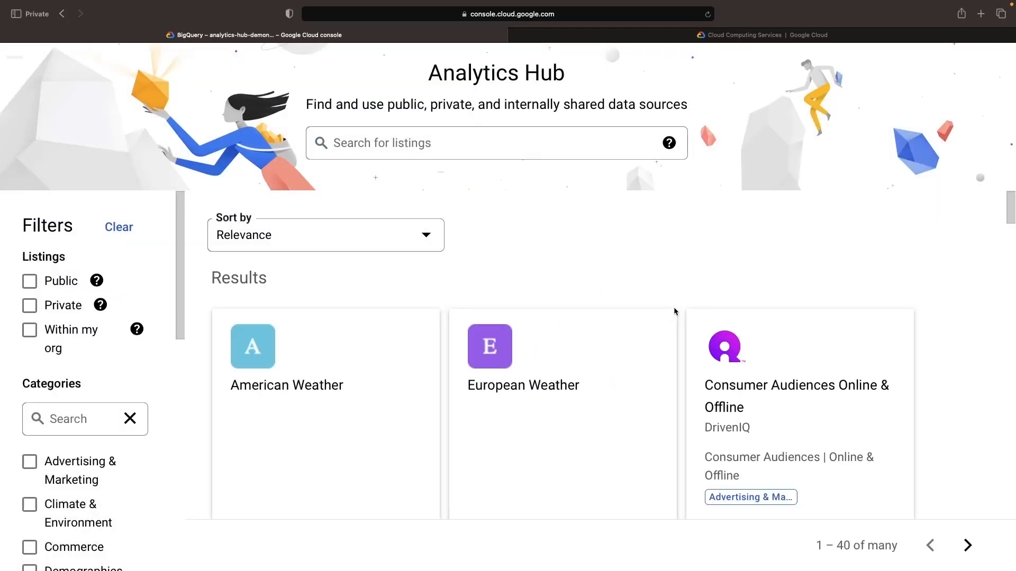
# - Scroll the marketplace results and open the TagX Instagram Accounts Dataset listing
pyautogui.scroll(-3)
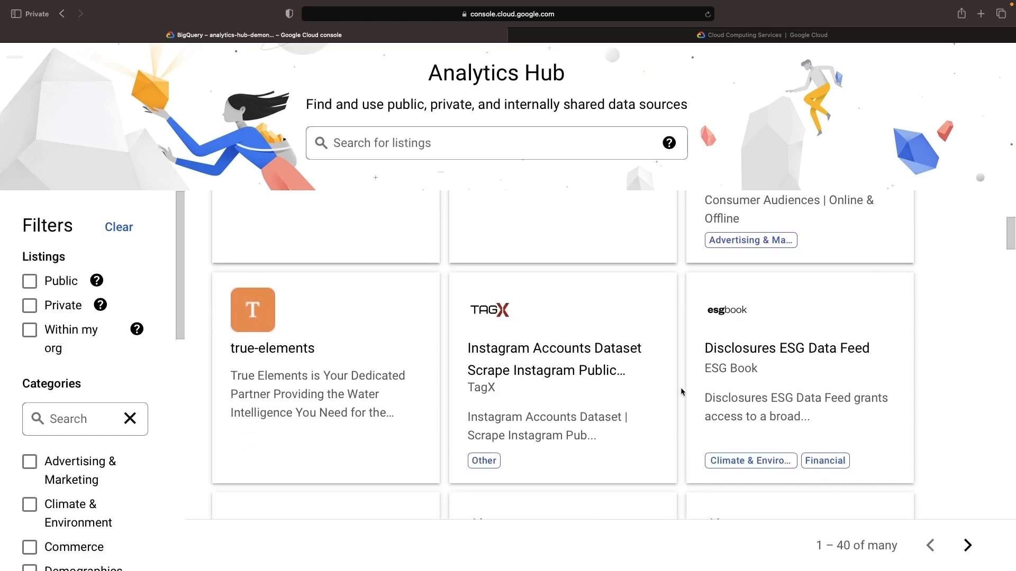
pyautogui.click(554, 348)
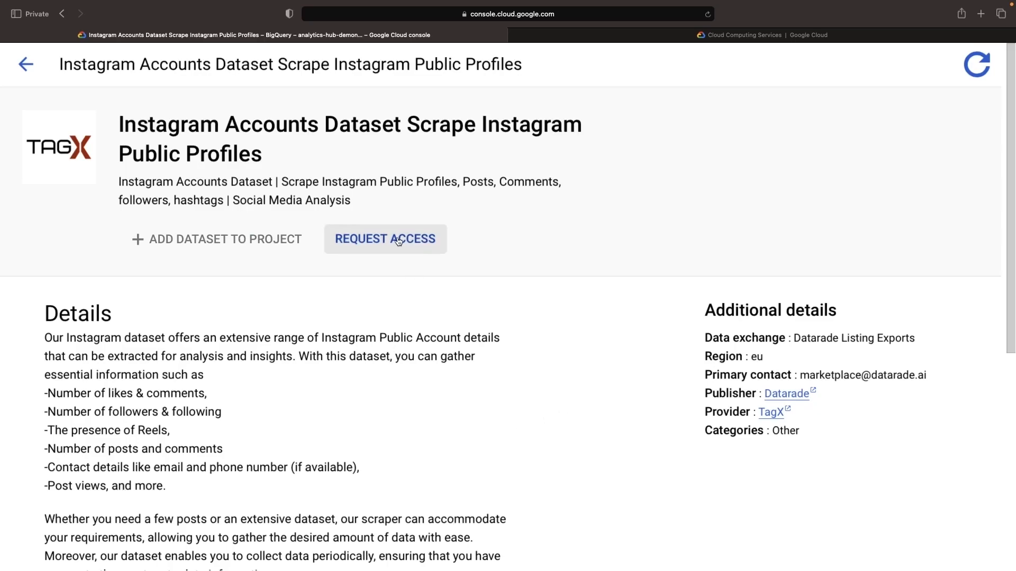
# - Review the listing details, return to results, and filter them to the Climate & Environment category
pyautogui.scroll(-3)
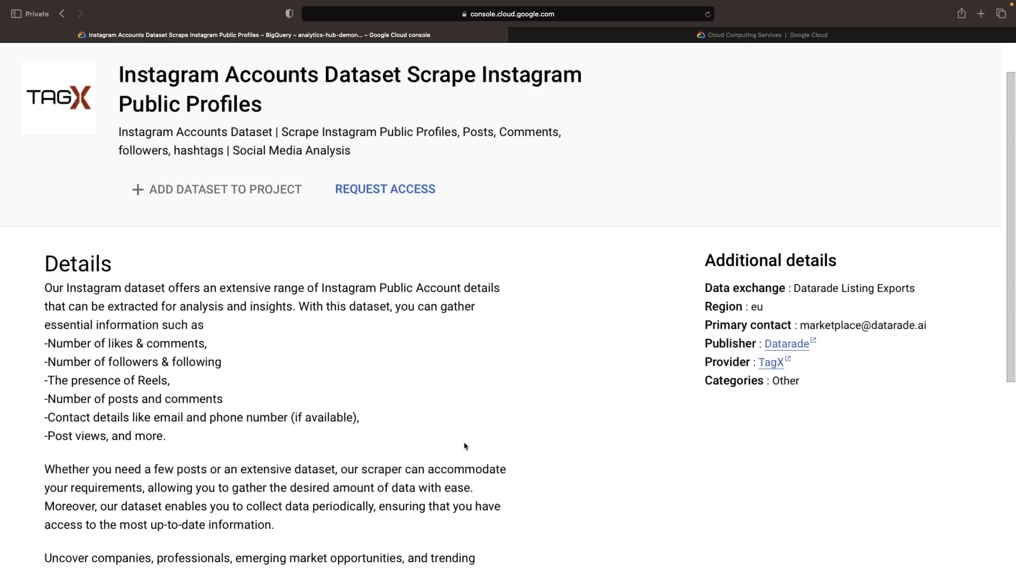
pyautogui.moveTo(258, 366)
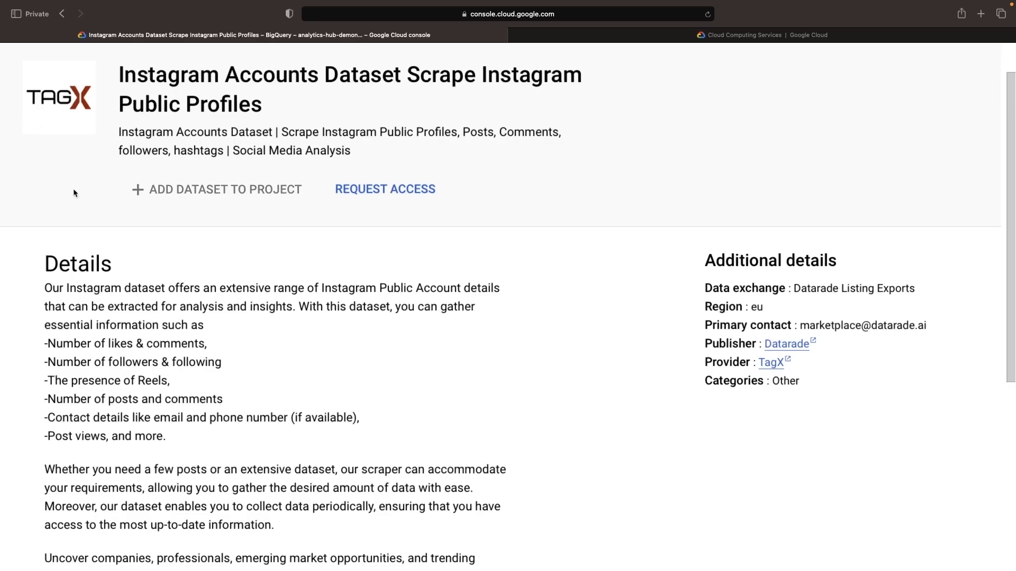
pyautogui.moveTo(70, 180)
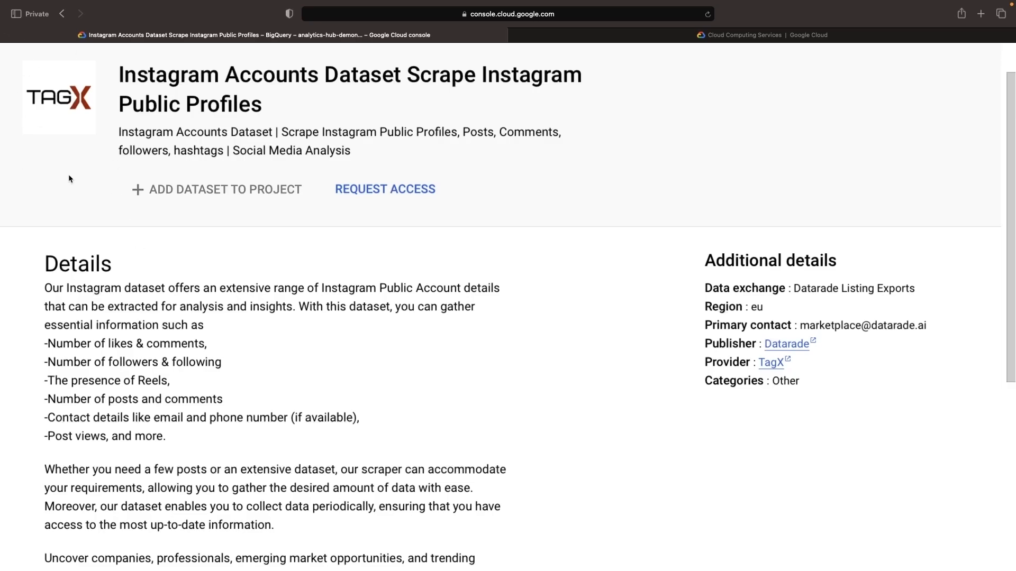
pyautogui.scroll(-3)
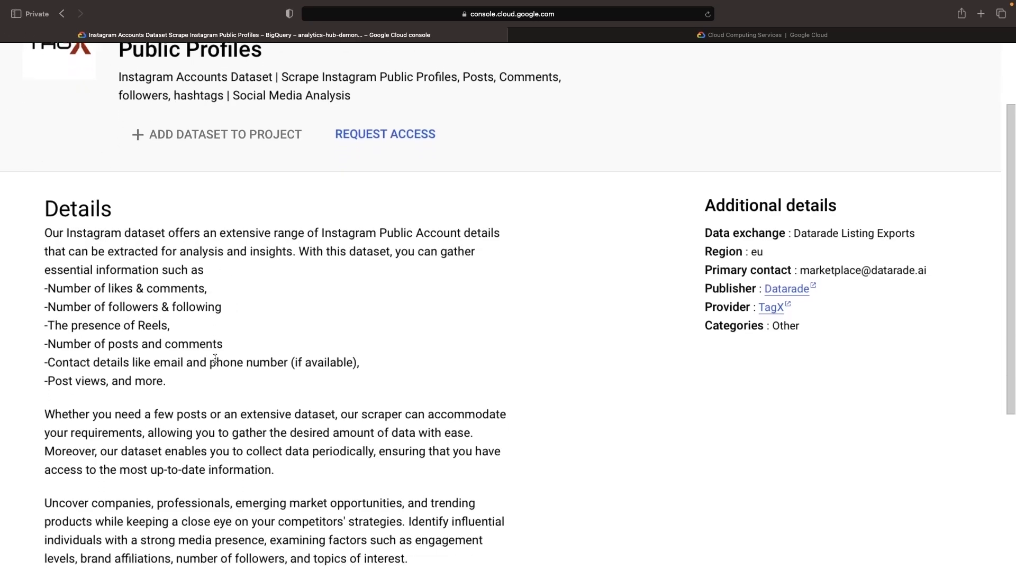
pyautogui.scroll(-3)
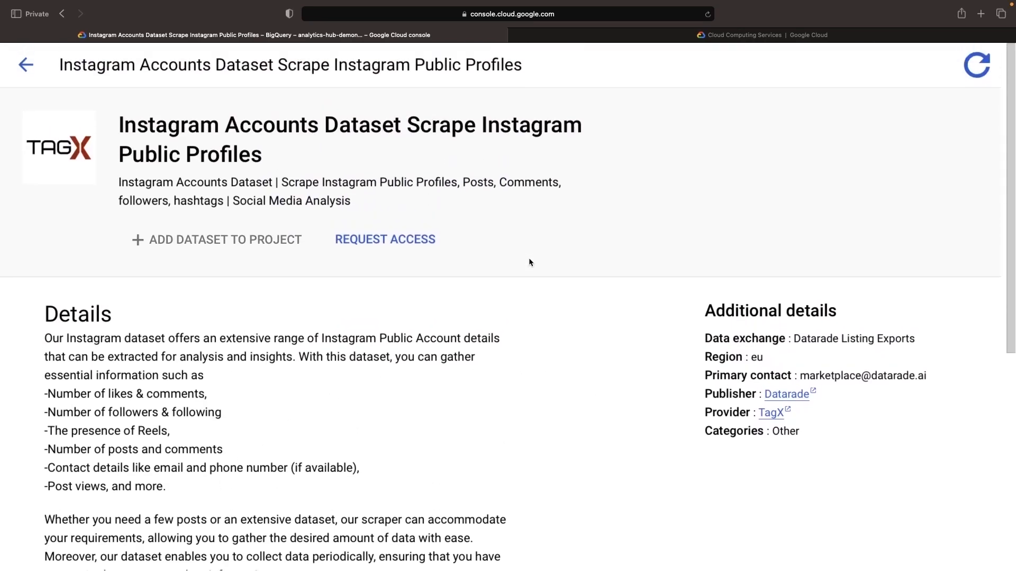
pyautogui.click(25, 65)
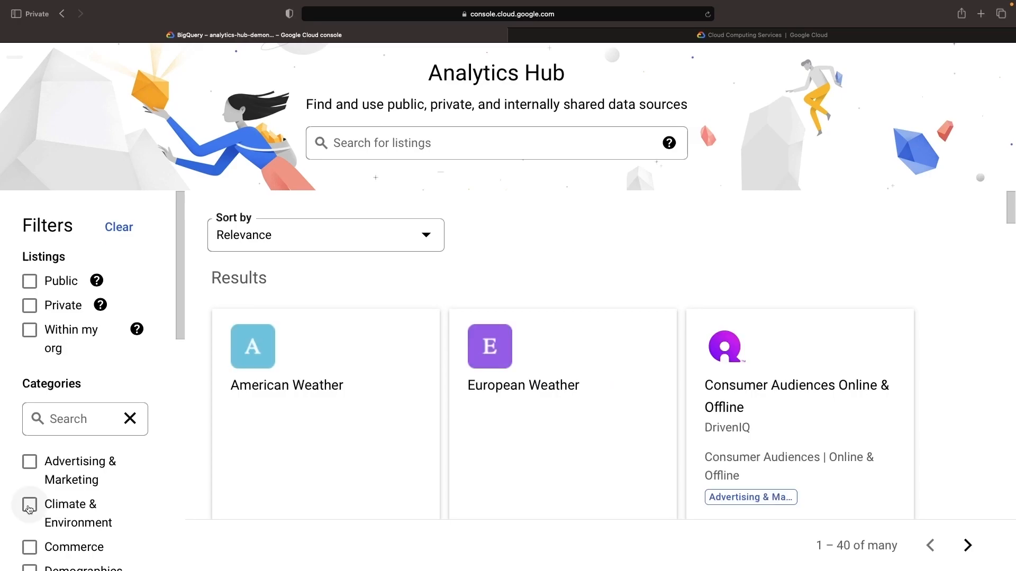
pyautogui.click(30, 505)
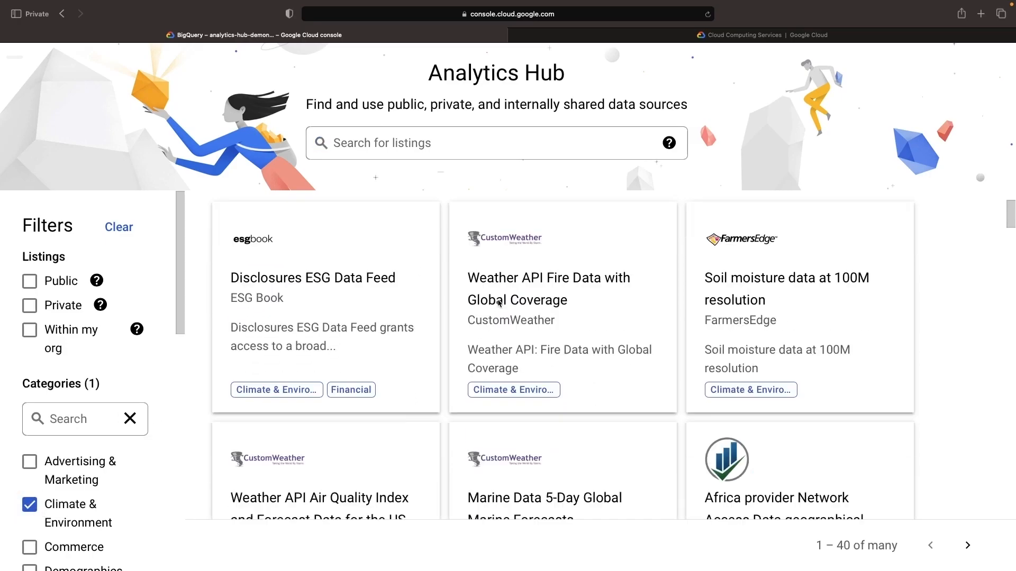
pyautogui.scroll(-3)
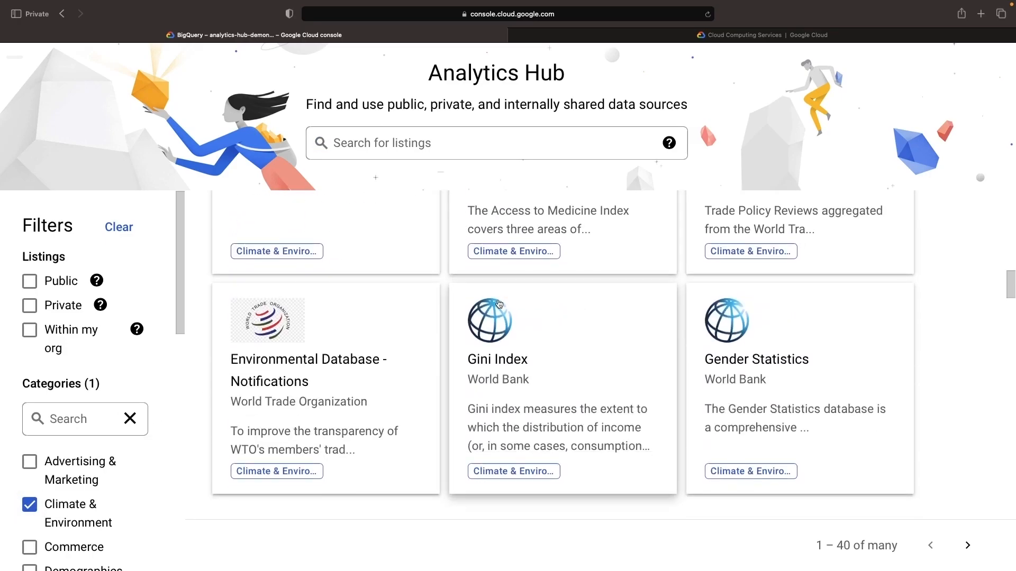